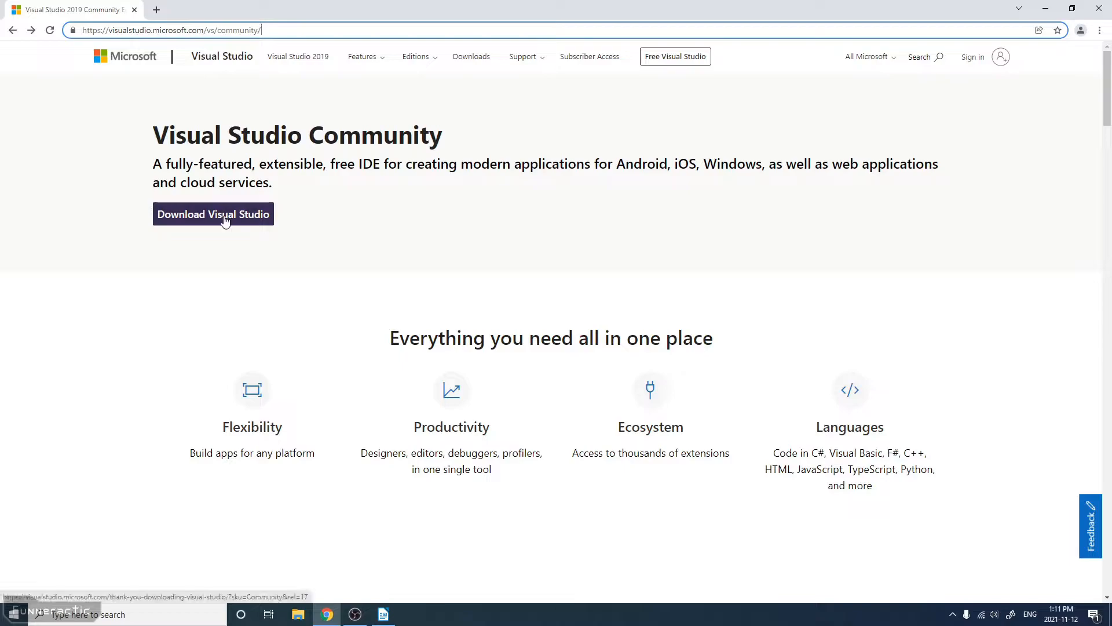
# - Download the Visual Studio Community installer and run the downloaded vs_community .exe
pyautogui.click(213, 214)
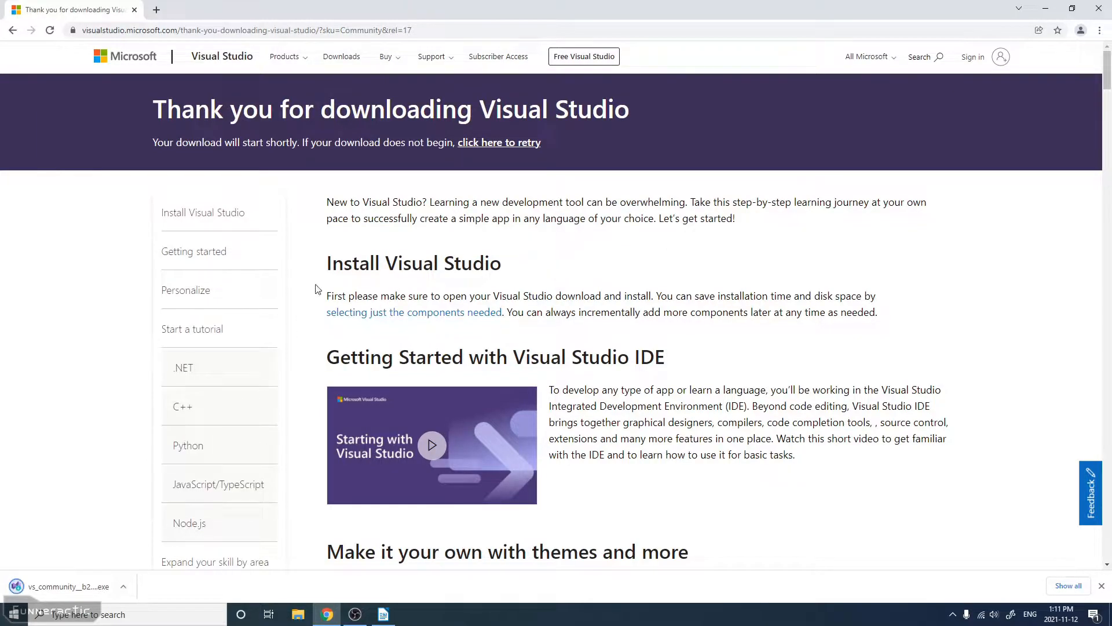
pyautogui.moveTo(370, 190)
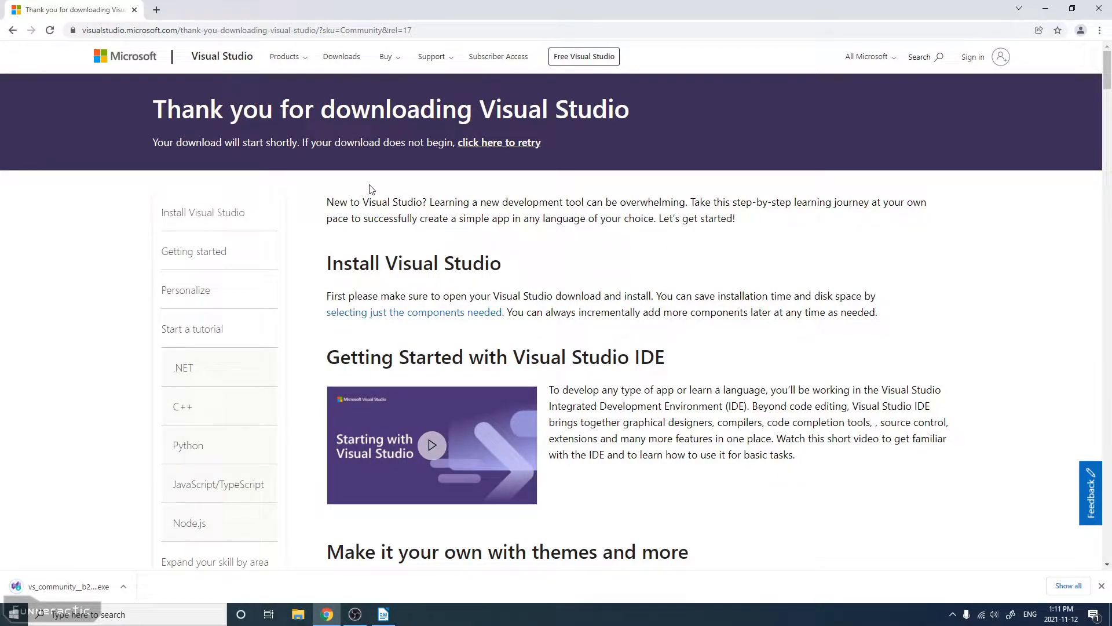
pyautogui.moveTo(468, 161)
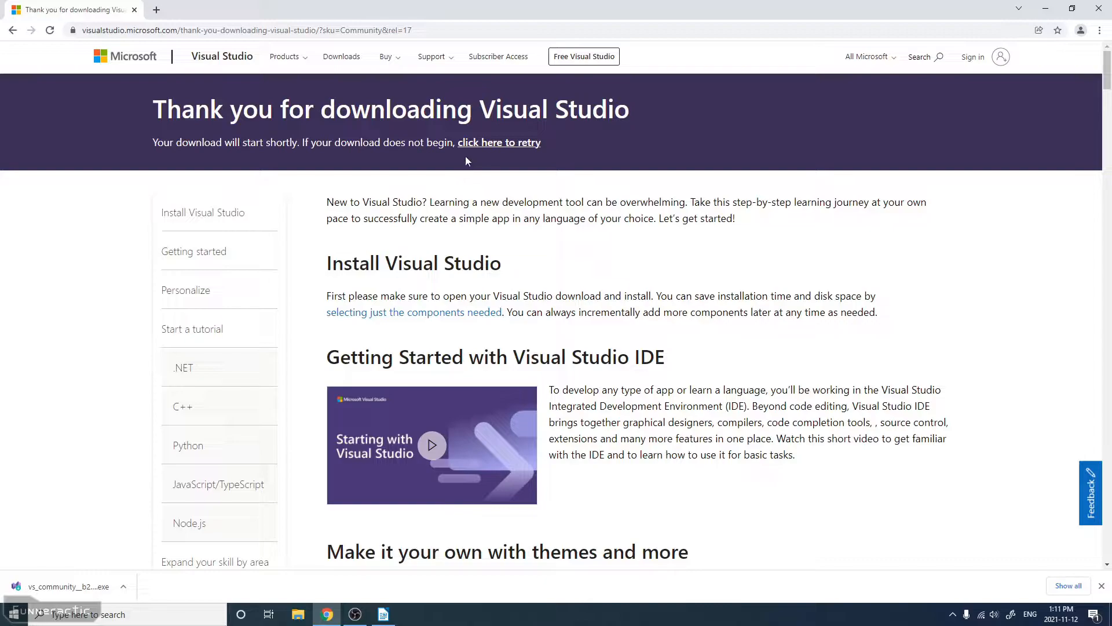
pyautogui.moveTo(504, 164)
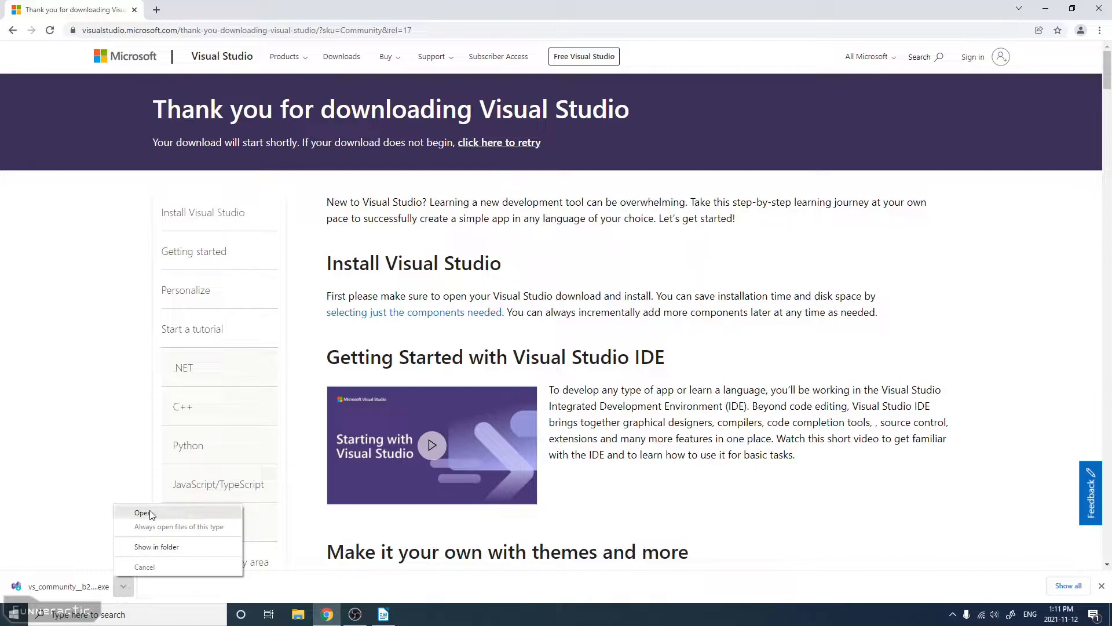
pyautogui.click(142, 512)
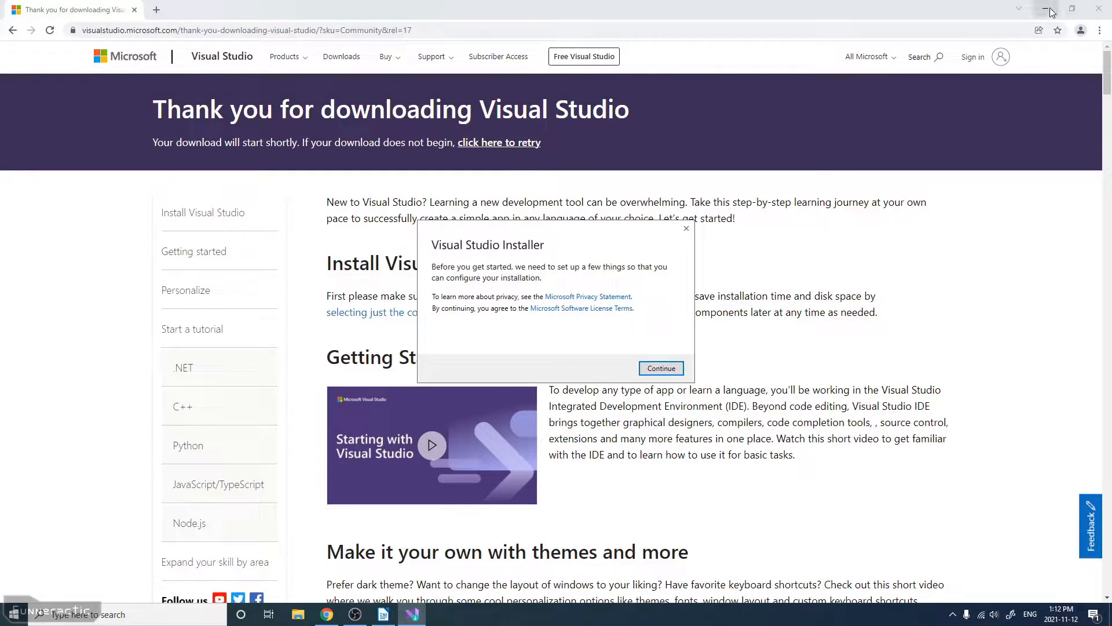
# - Continue installer setup, choose the Desktop development with C++ workload and start installing
pyautogui.click(1045, 7)
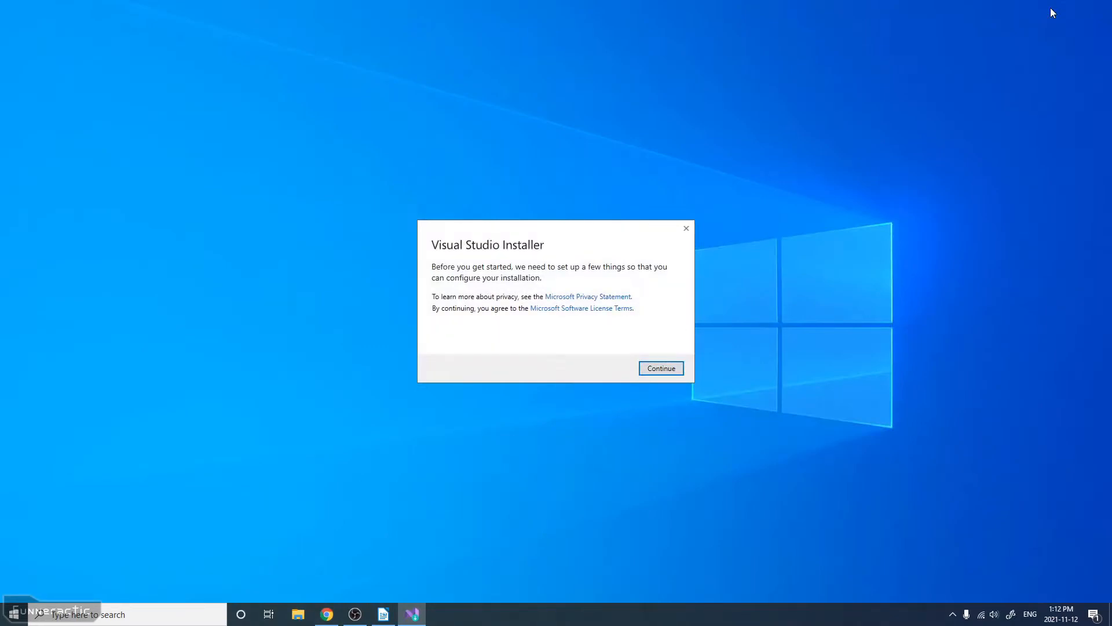
pyautogui.moveTo(617, 271)
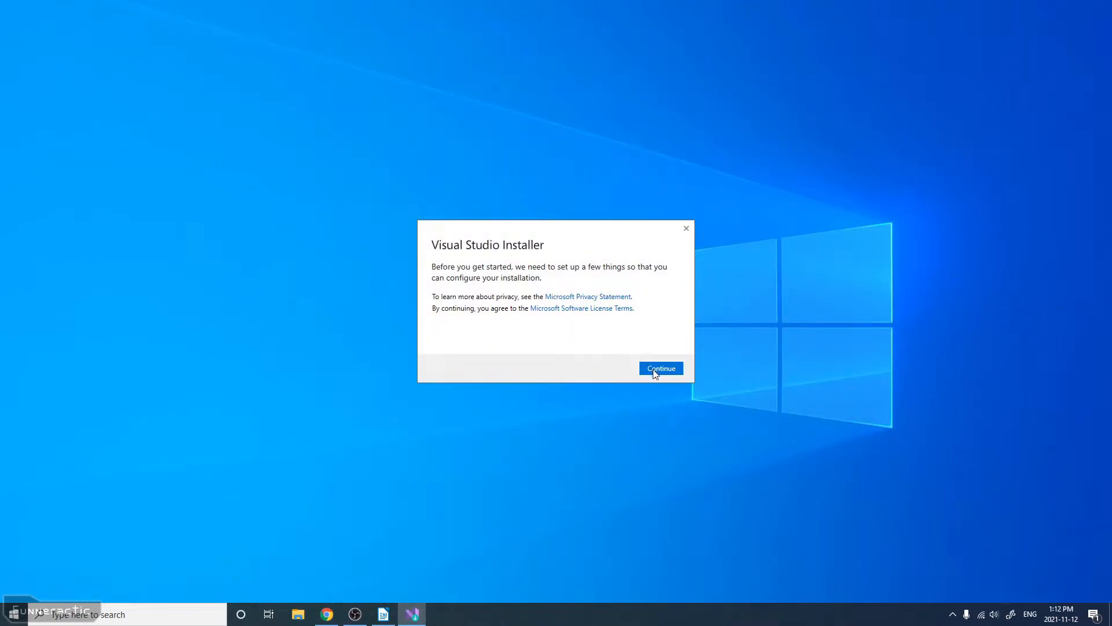
pyautogui.click(661, 368)
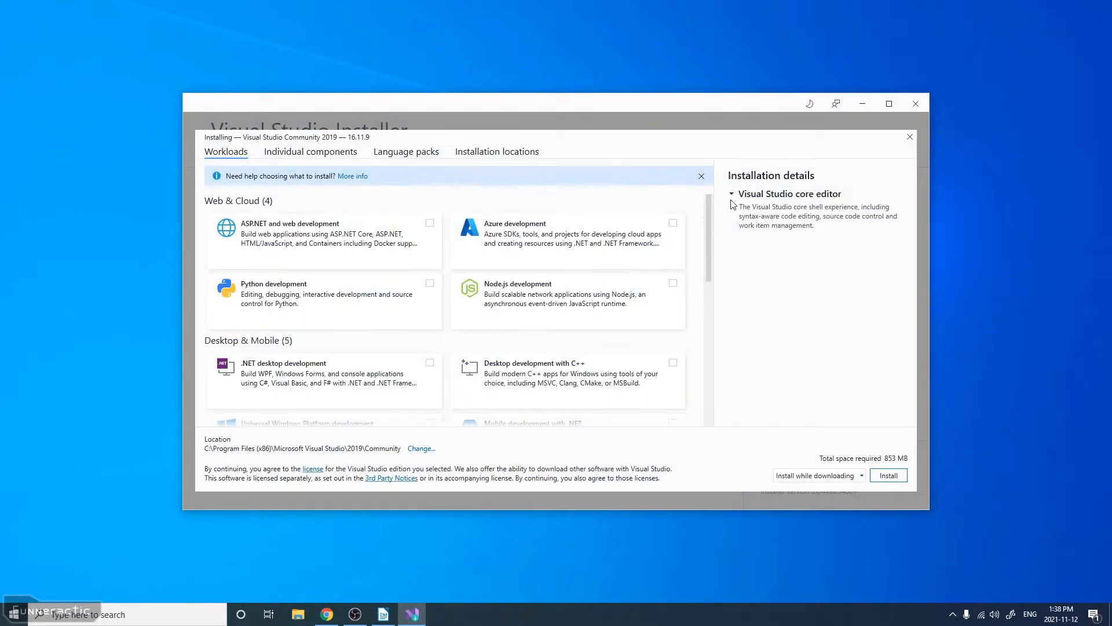
pyautogui.moveTo(783, 195)
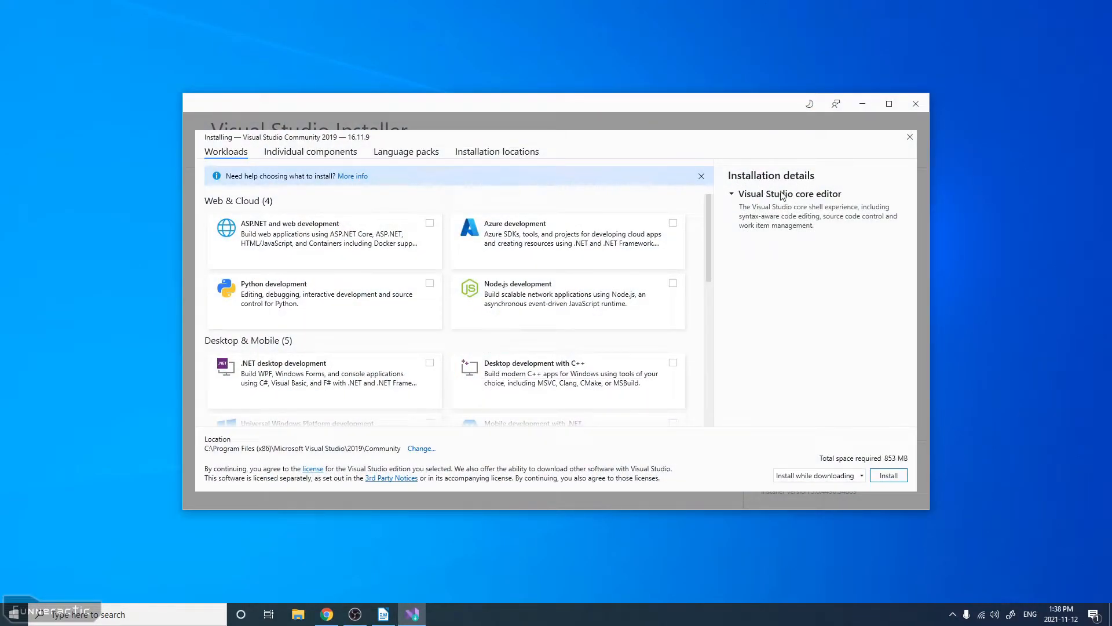
pyautogui.moveTo(834, 206)
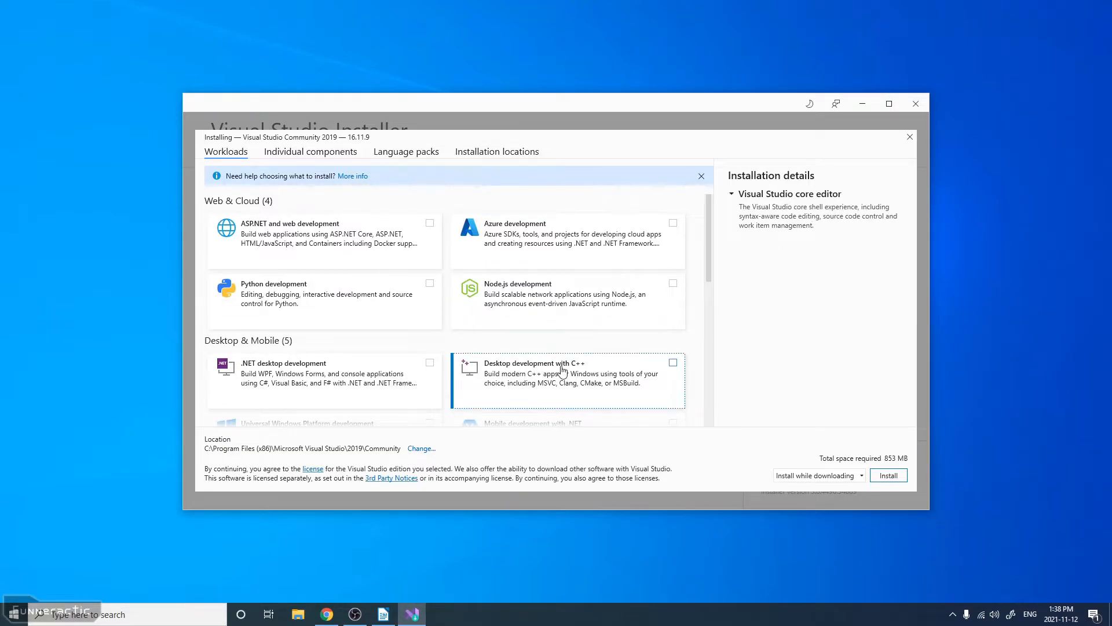
pyautogui.click(672, 362)
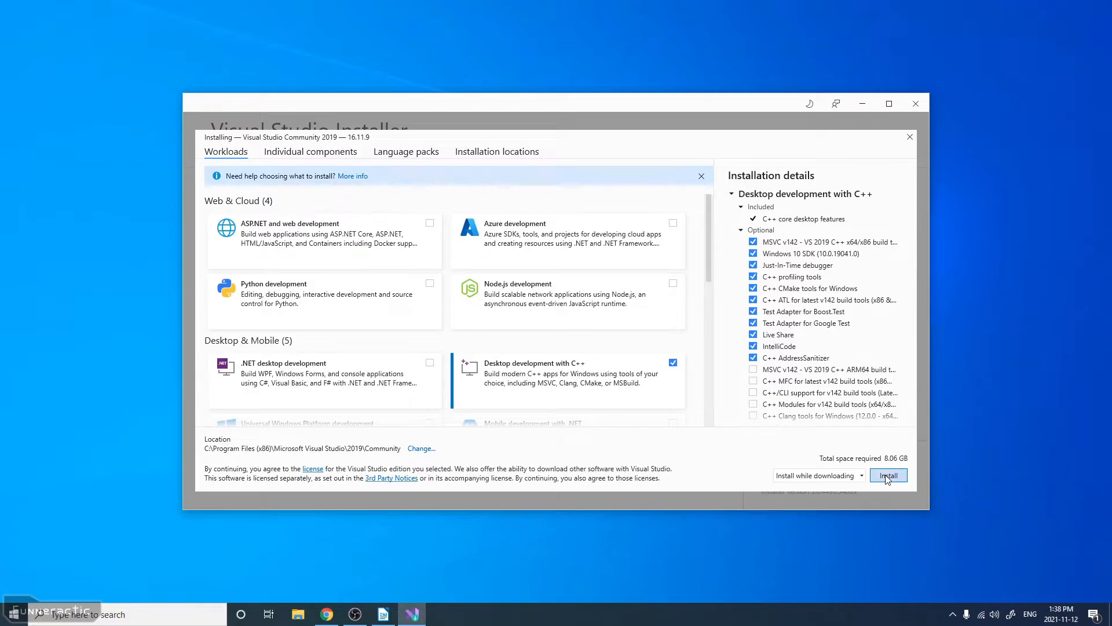
pyautogui.click(888, 475)
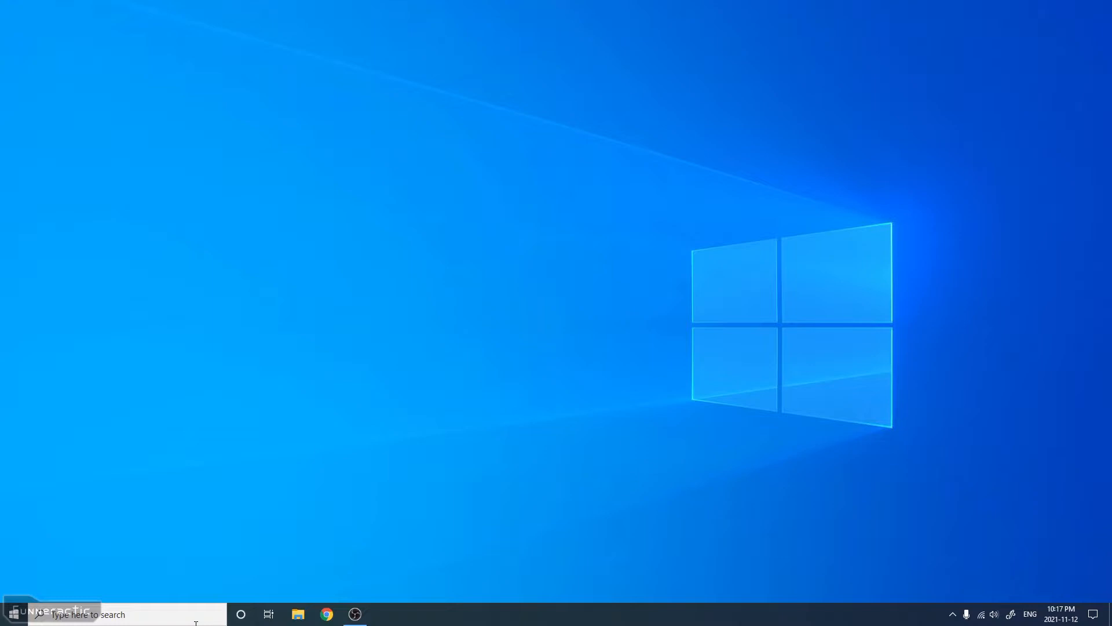
# - Launch Visual Studio from taskbar search 'vis', skip sign-in and start with the Blue theme
pyautogui.write('vis')
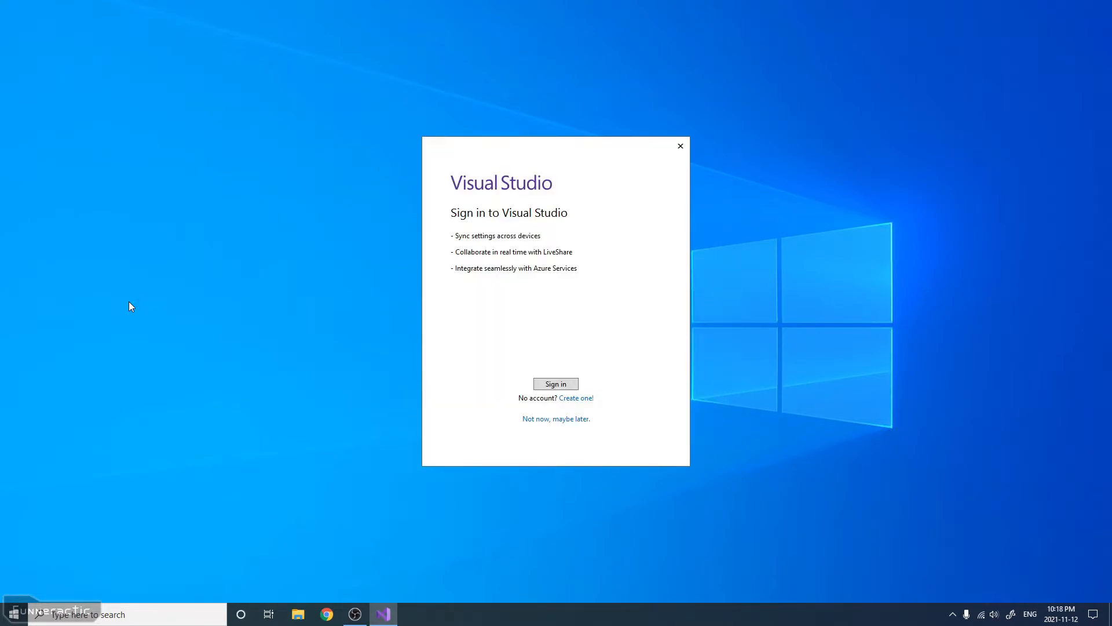
pyautogui.moveTo(655, 345)
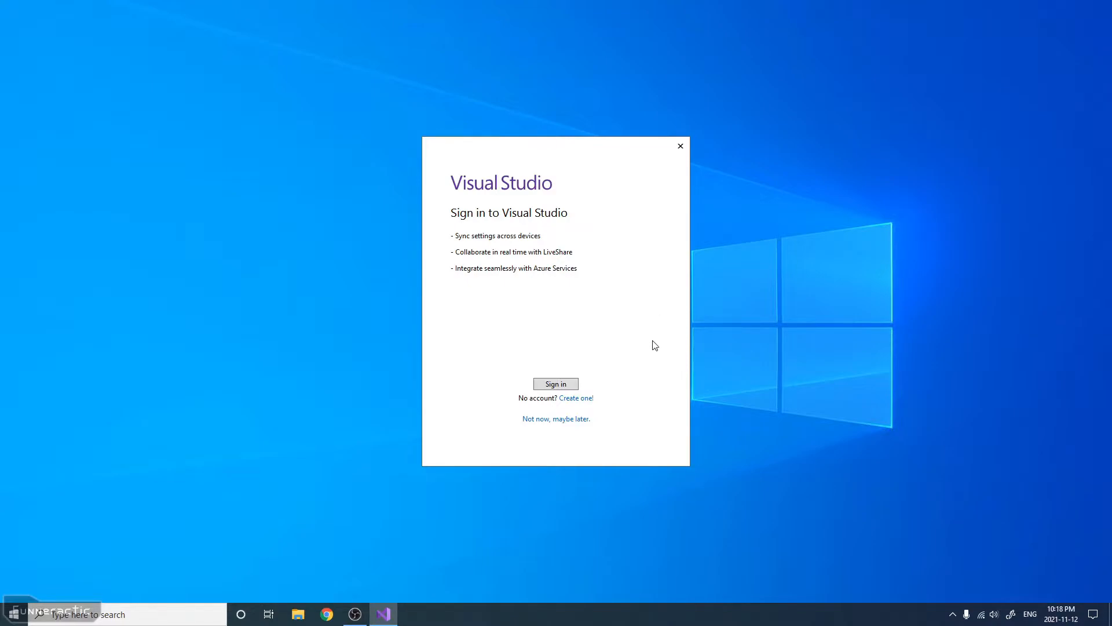
pyautogui.moveTo(545, 407)
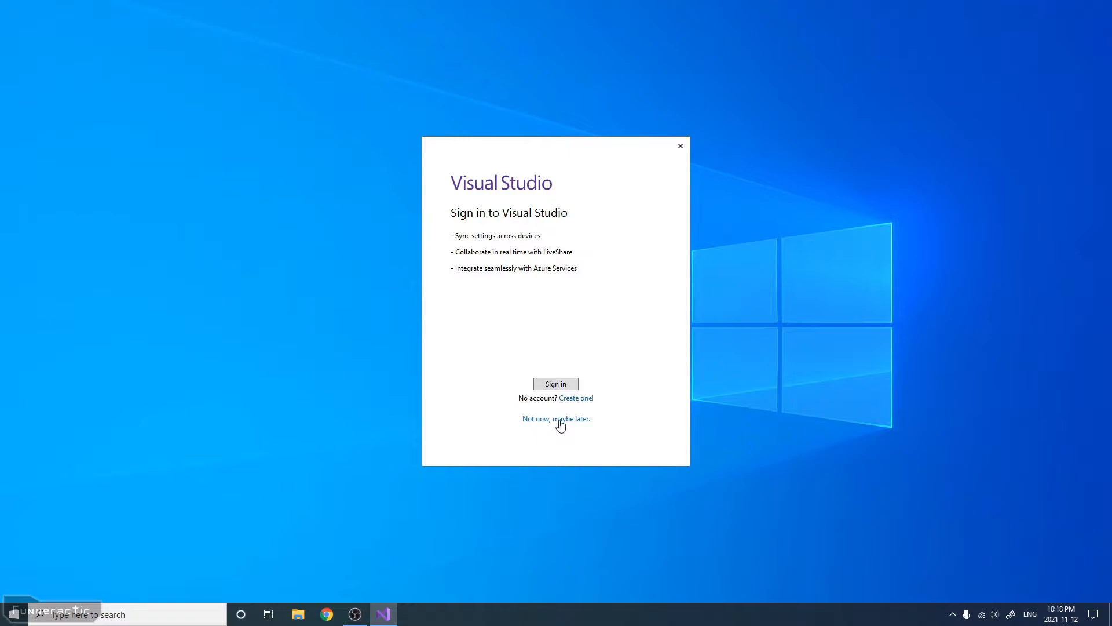
pyautogui.click(556, 383)
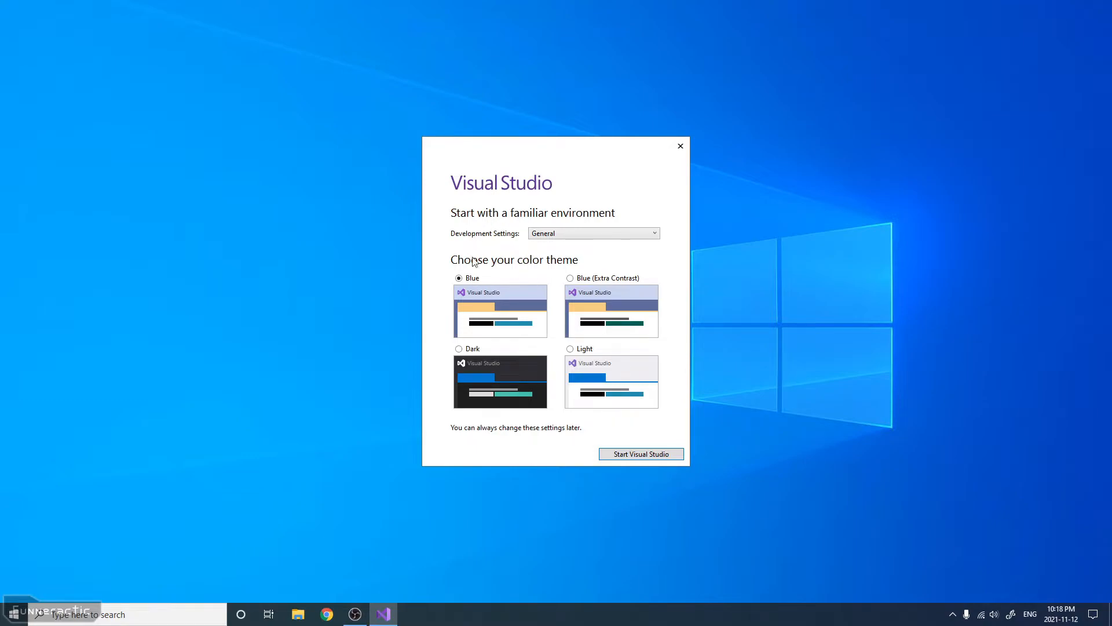
pyautogui.moveTo(619, 434)
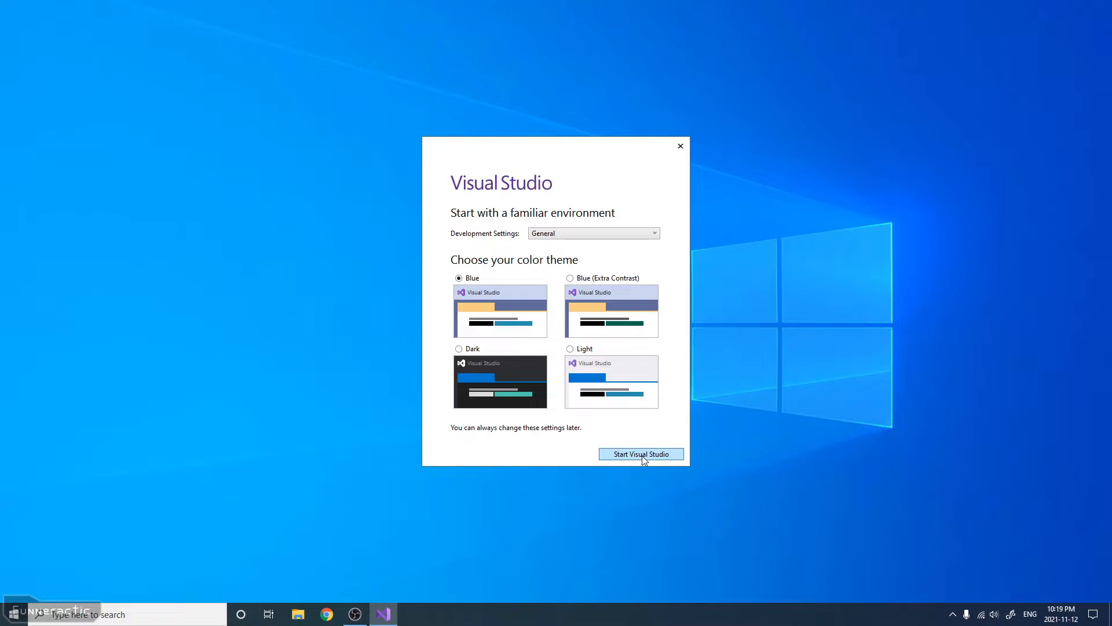
pyautogui.click(642, 454)
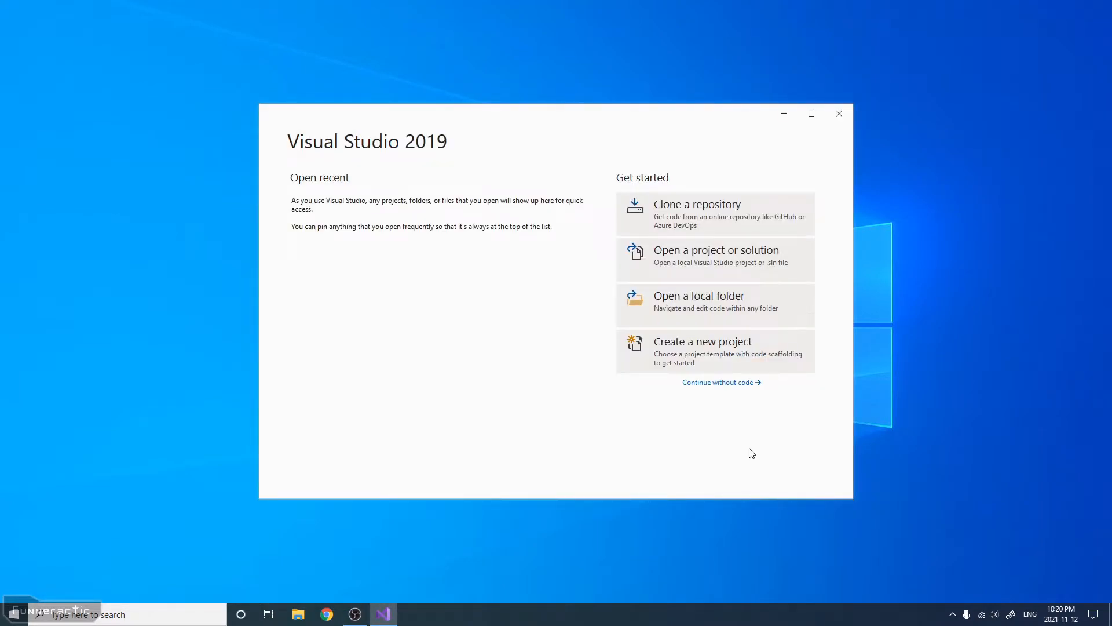
pyautogui.moveTo(721, 360)
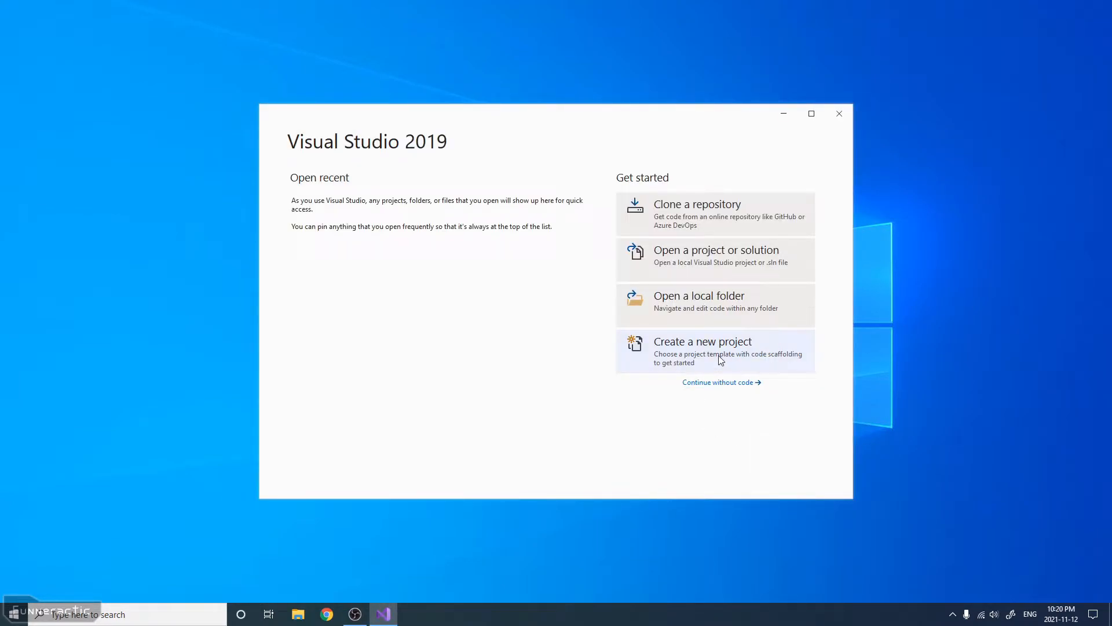
# - Start a new Empty Project named 'Falling Sand Platformer Game'
pyautogui.click(714, 350)
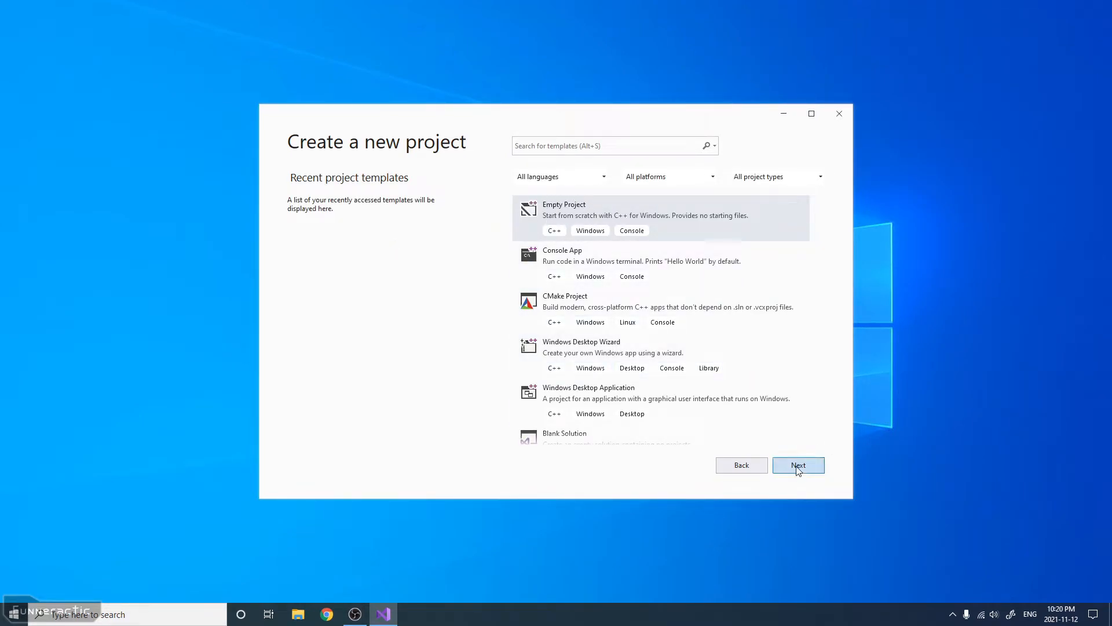
pyautogui.click(798, 464)
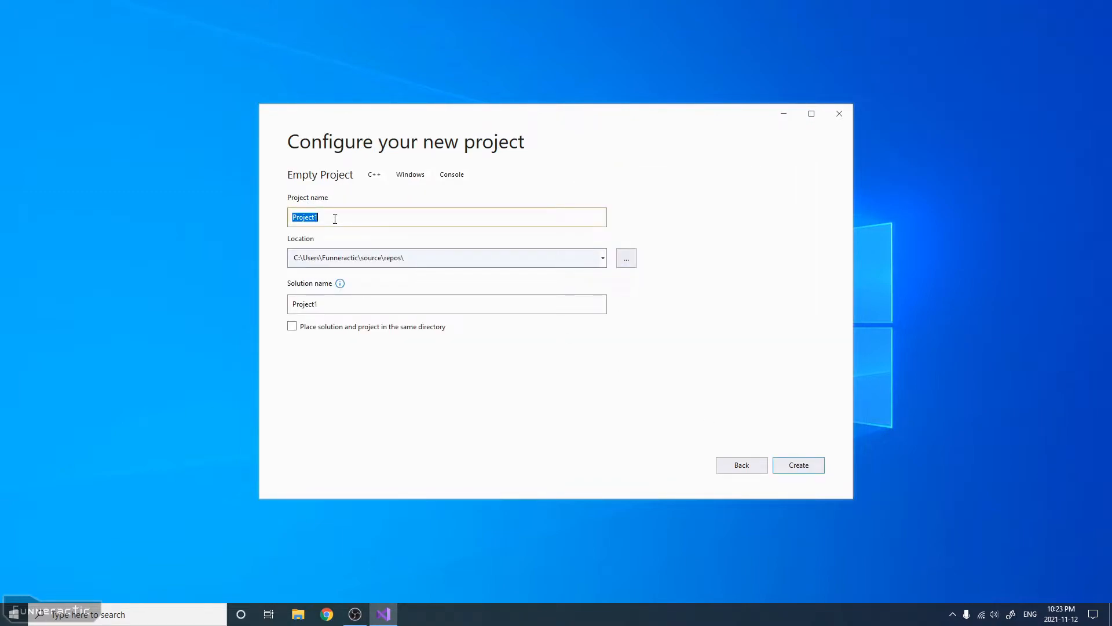
pyautogui.write('Falling')
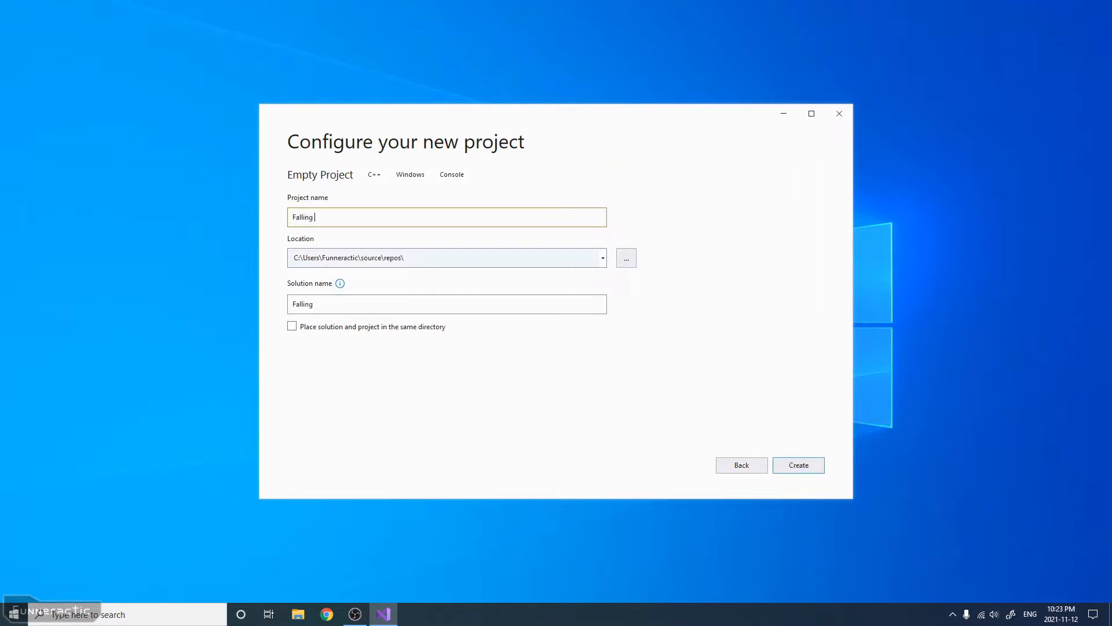
pyautogui.write('Sand Pla')
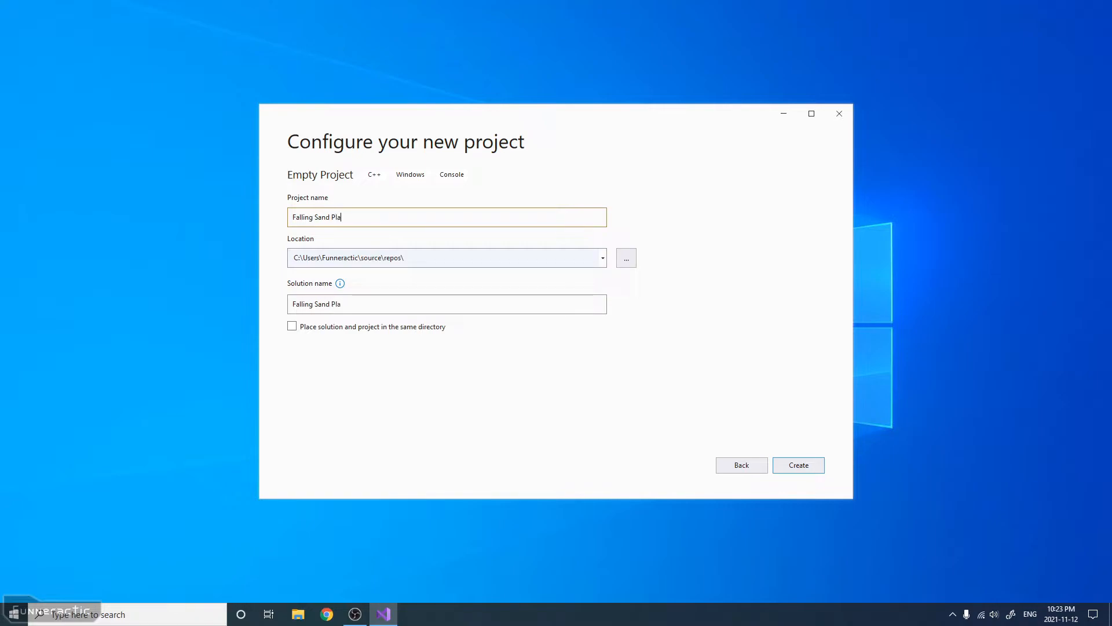
pyautogui.write('tformer')
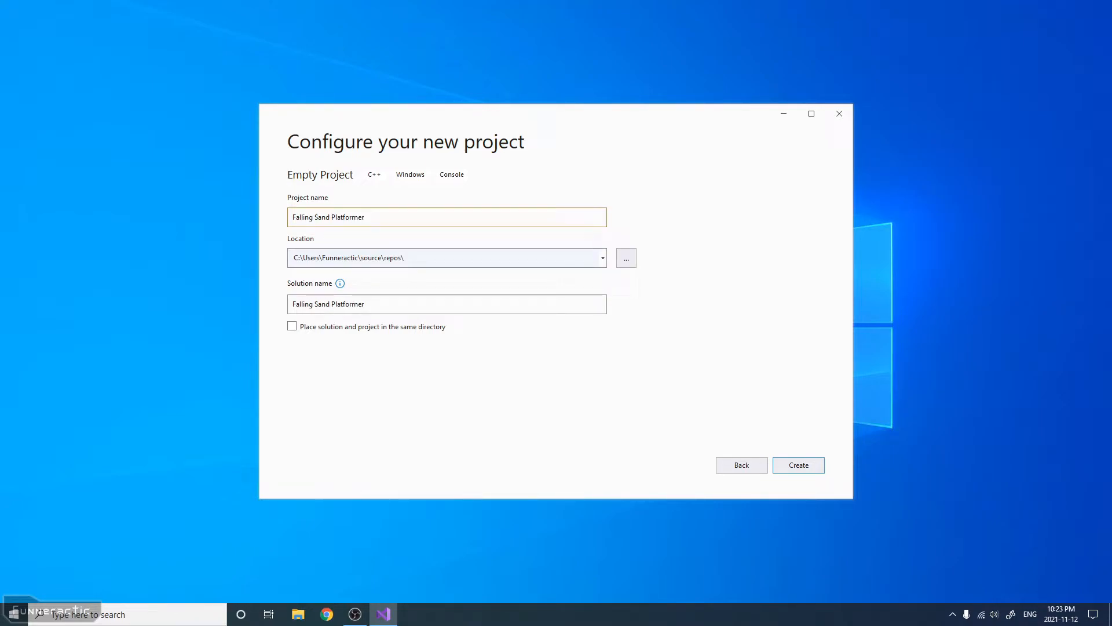
pyautogui.write('Game')
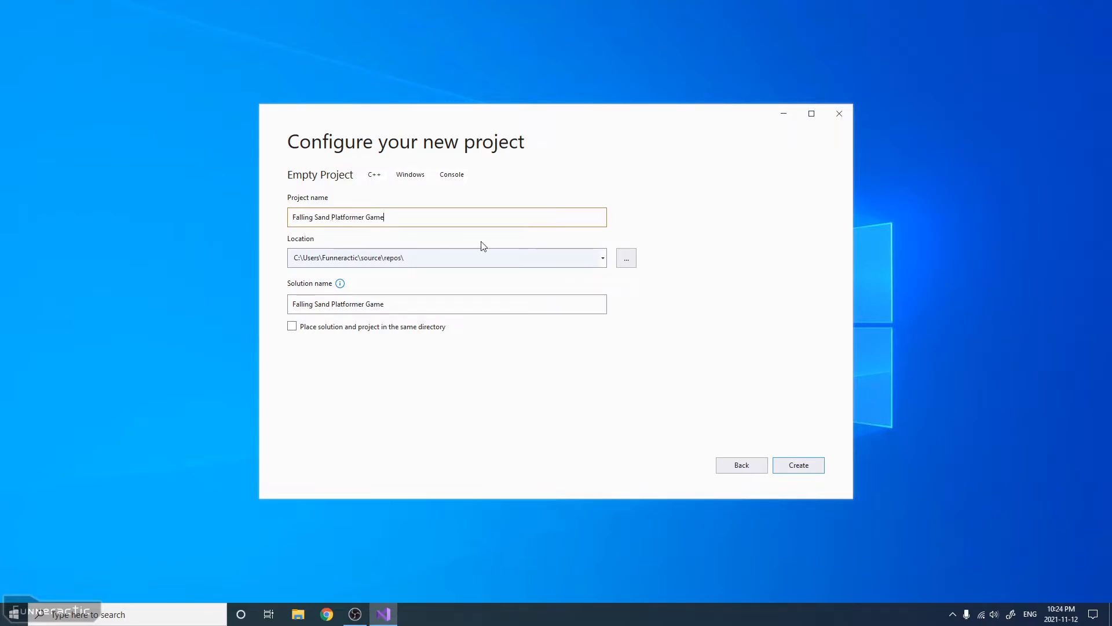
# - Place the project in the Visual Studio Projects folder, create it and show the Solution Platforms list
pyautogui.click(626, 257)
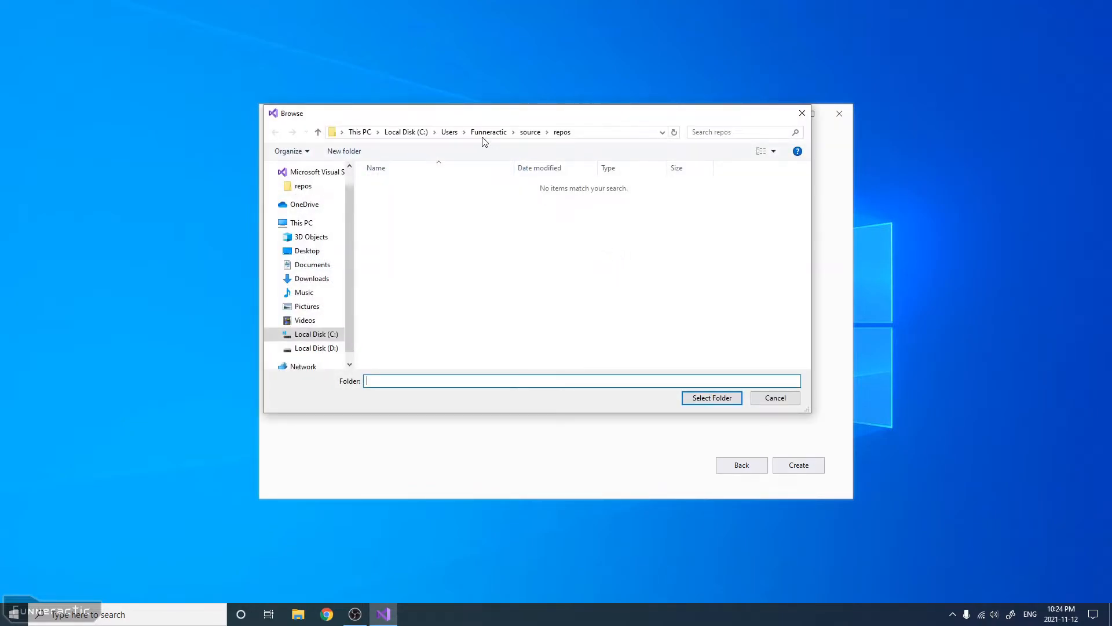
pyautogui.click(487, 131)
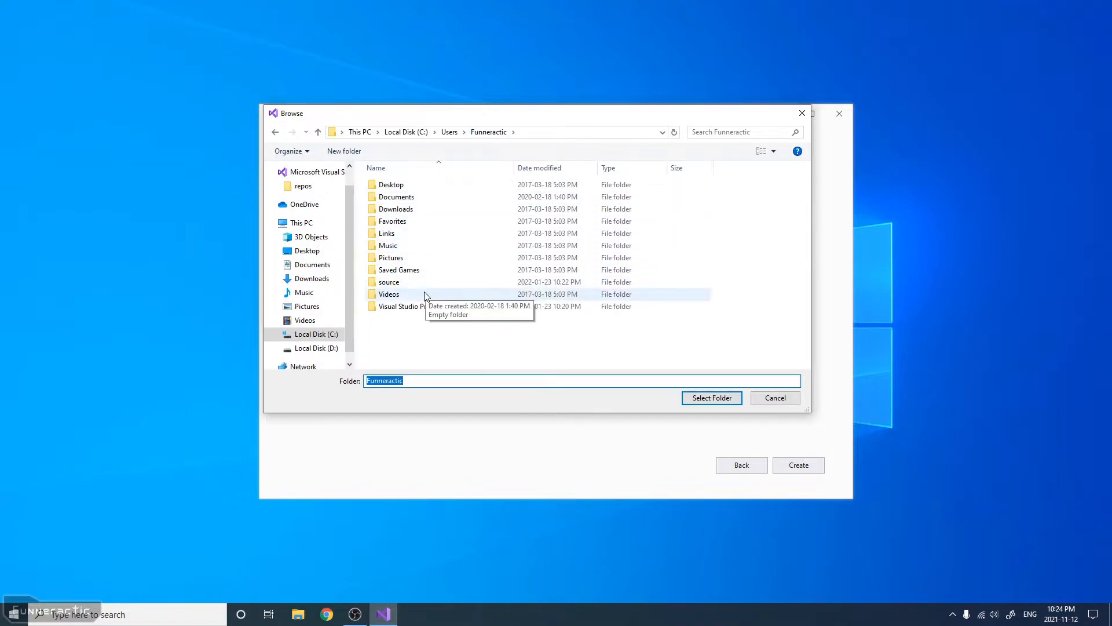
pyautogui.click(411, 305)
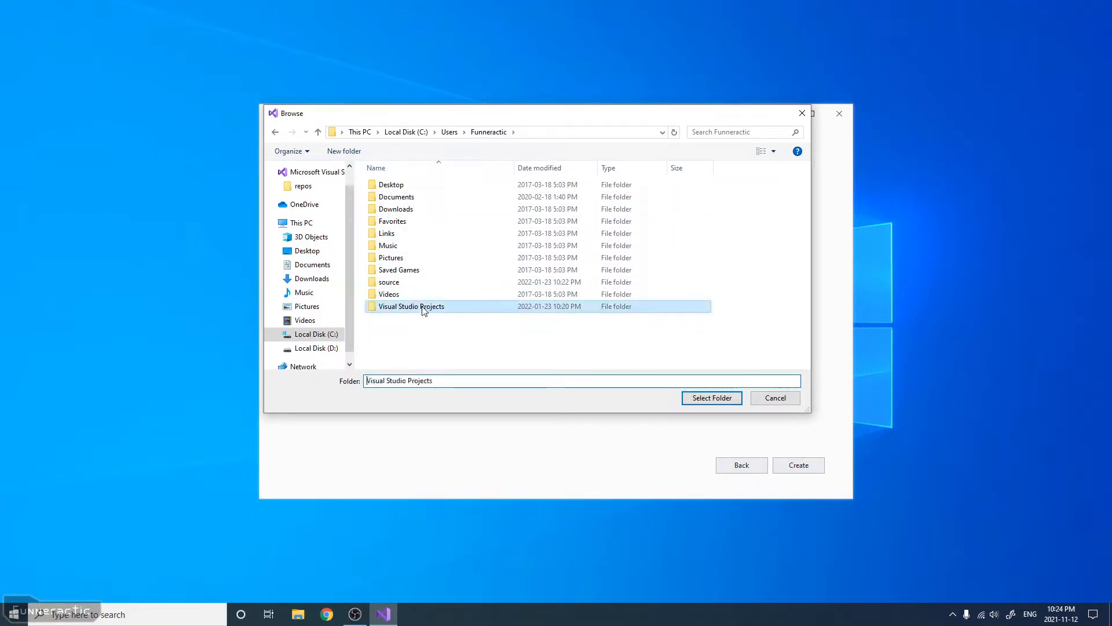
pyautogui.click(712, 397)
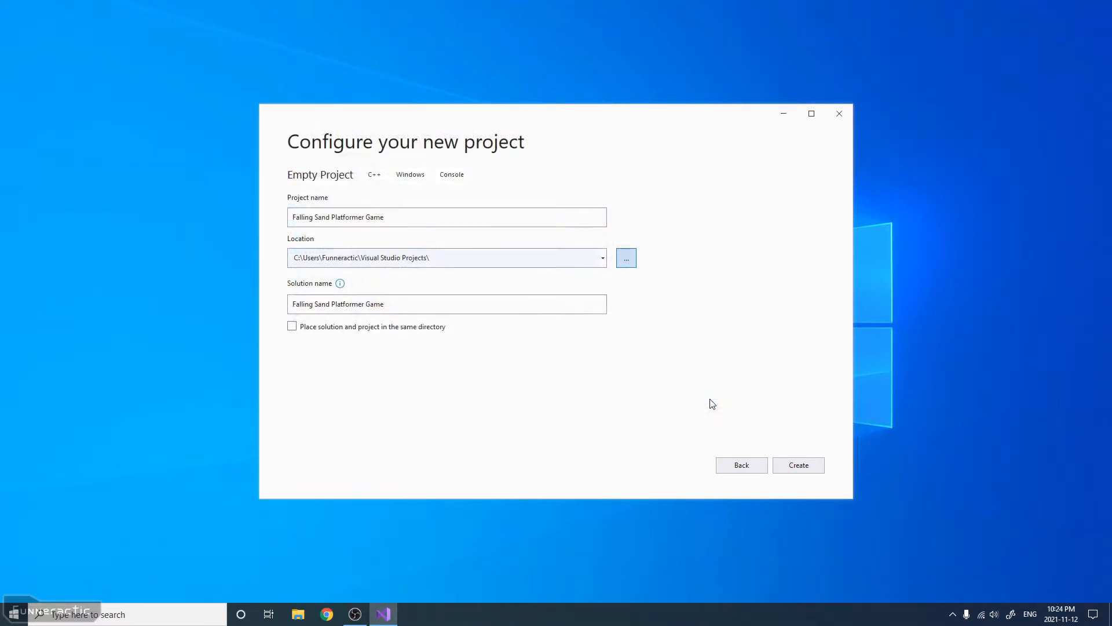
pyautogui.moveTo(728, 405)
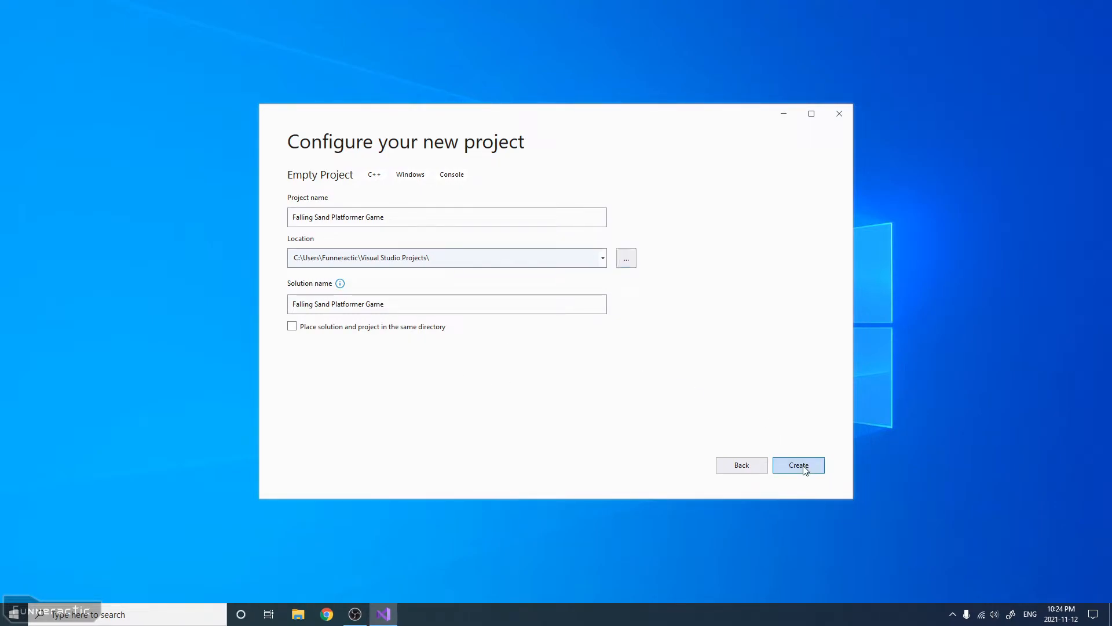
pyautogui.click(799, 464)
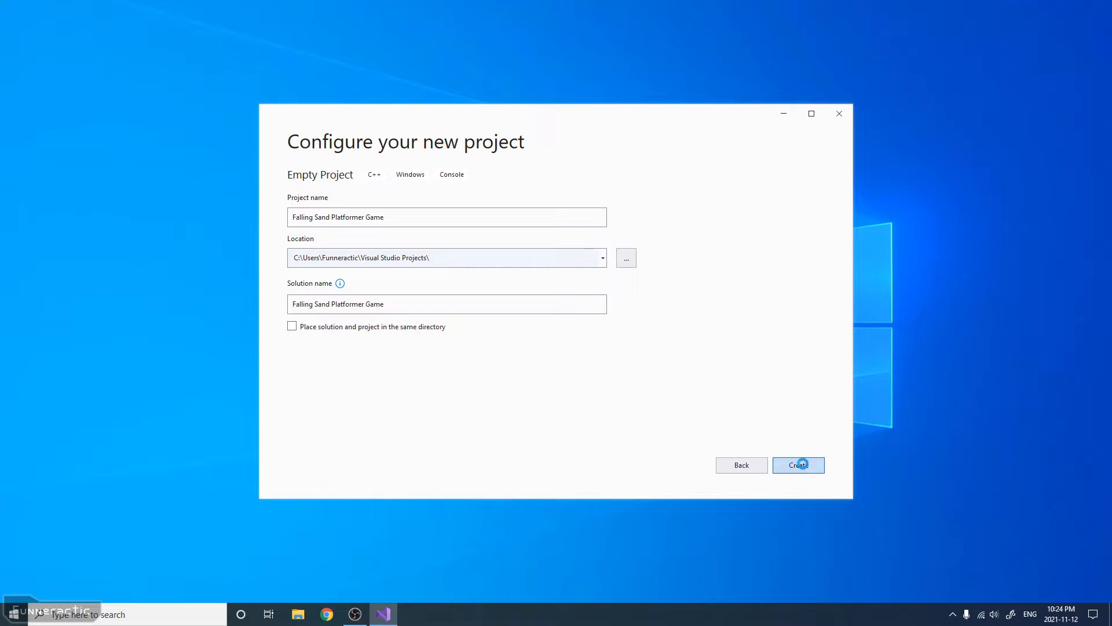
pyautogui.click(798, 464)
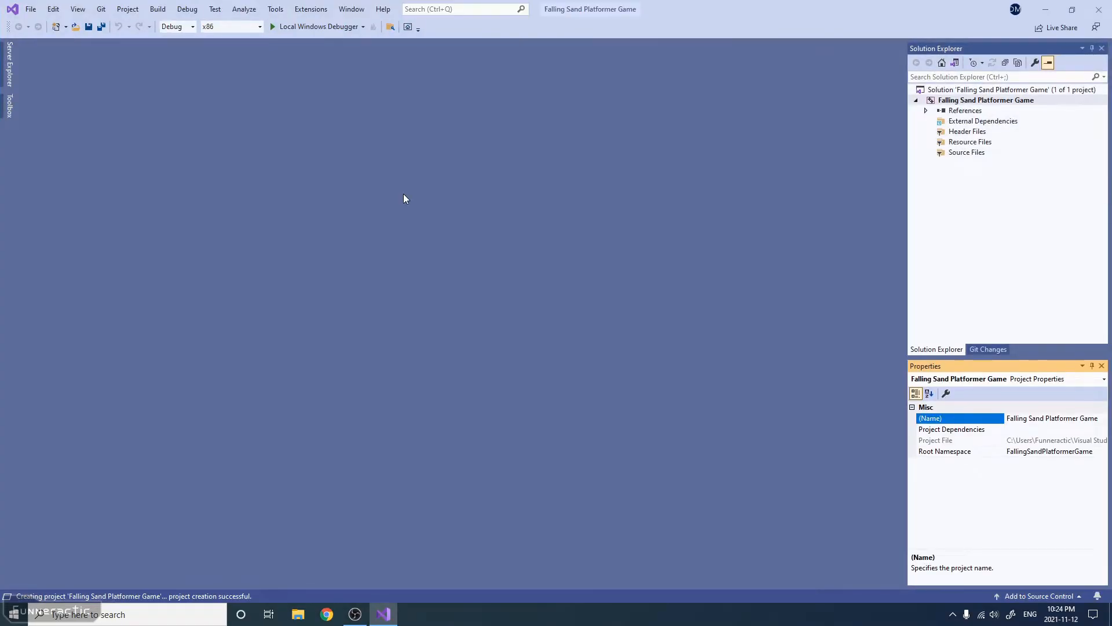
pyautogui.click(260, 27)
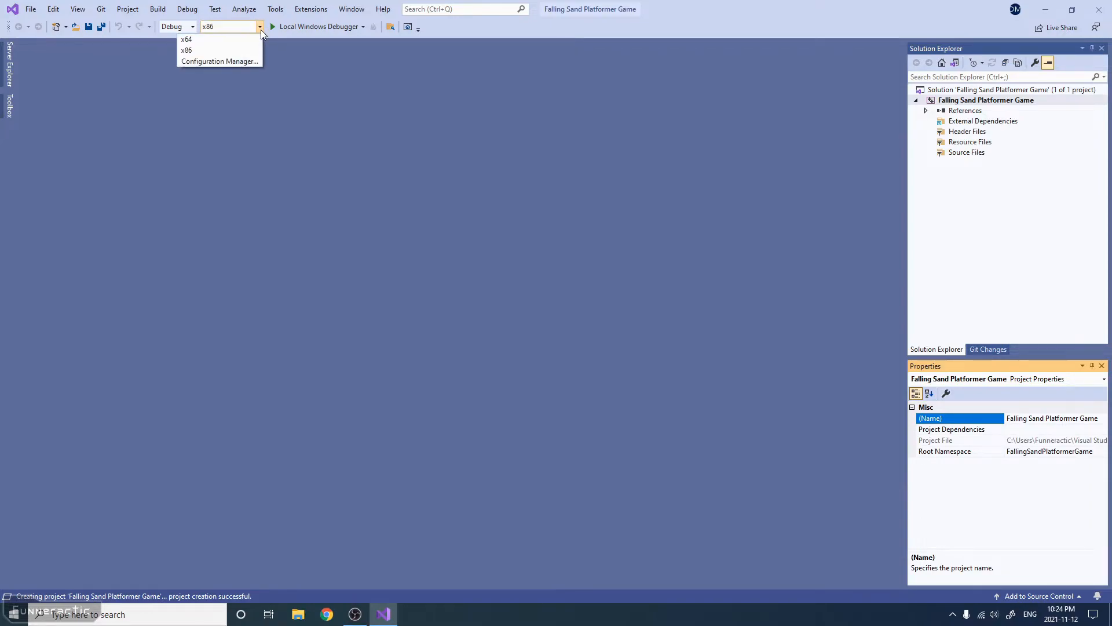
# - Select the x64 platform, then download SDL2-devel-2.0.16-VC.zip from SDL Releases and open it
pyautogui.click(185, 40)
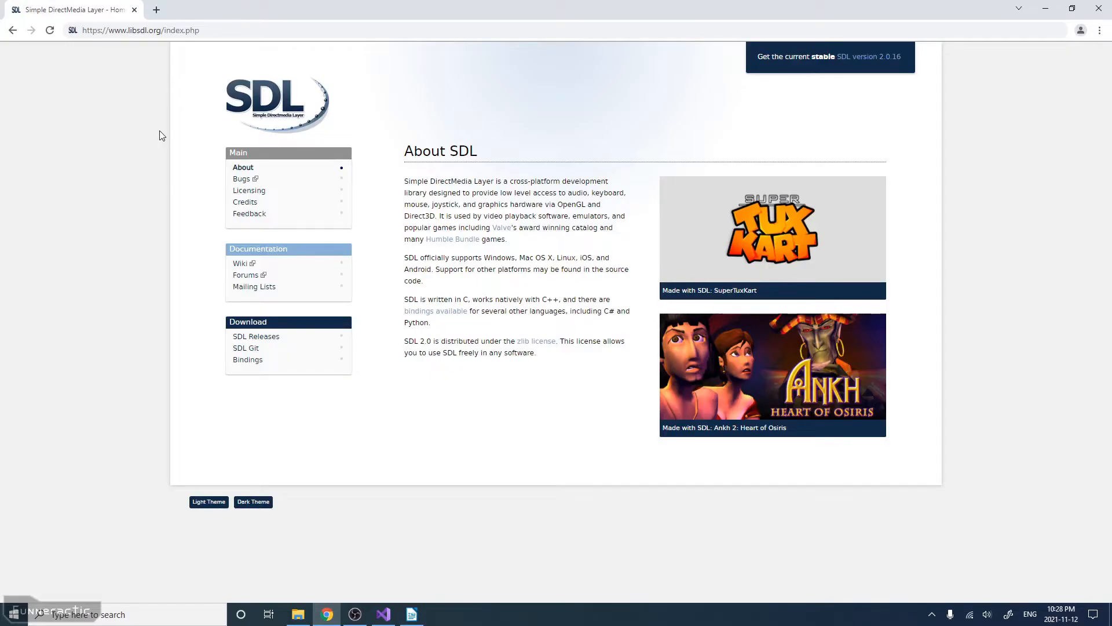
pyautogui.moveTo(72, 52)
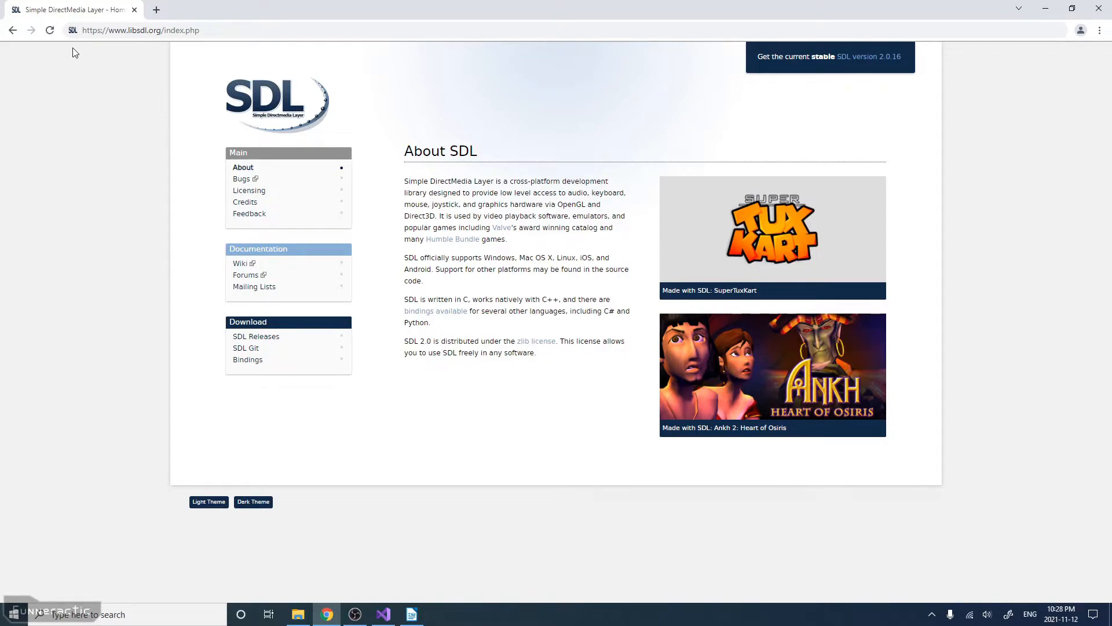
pyautogui.moveTo(142, 55)
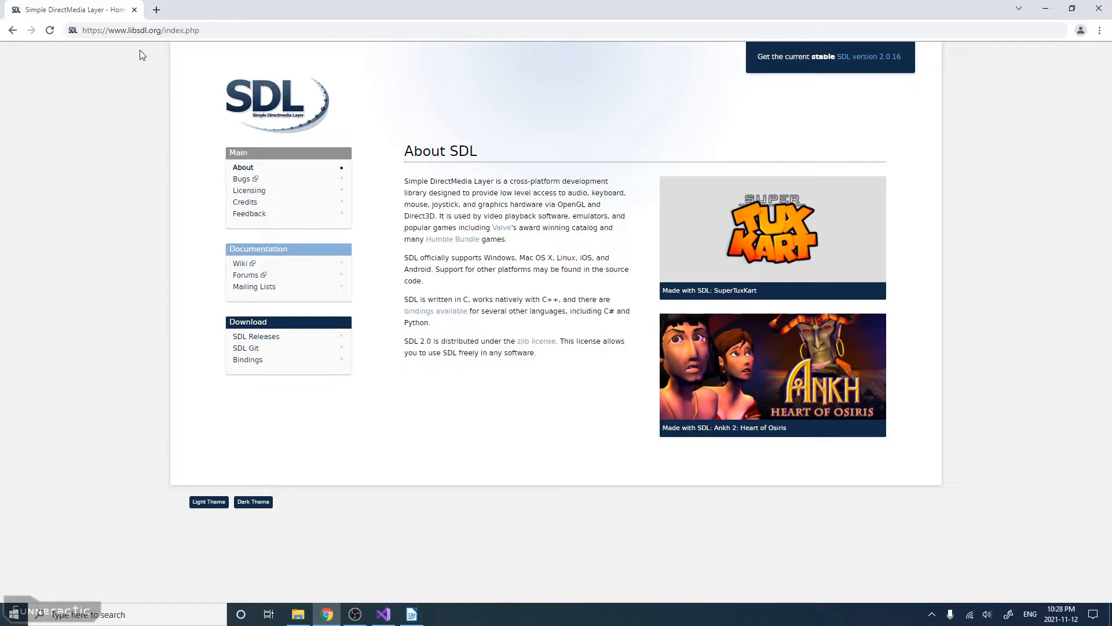
pyautogui.moveTo(207, 278)
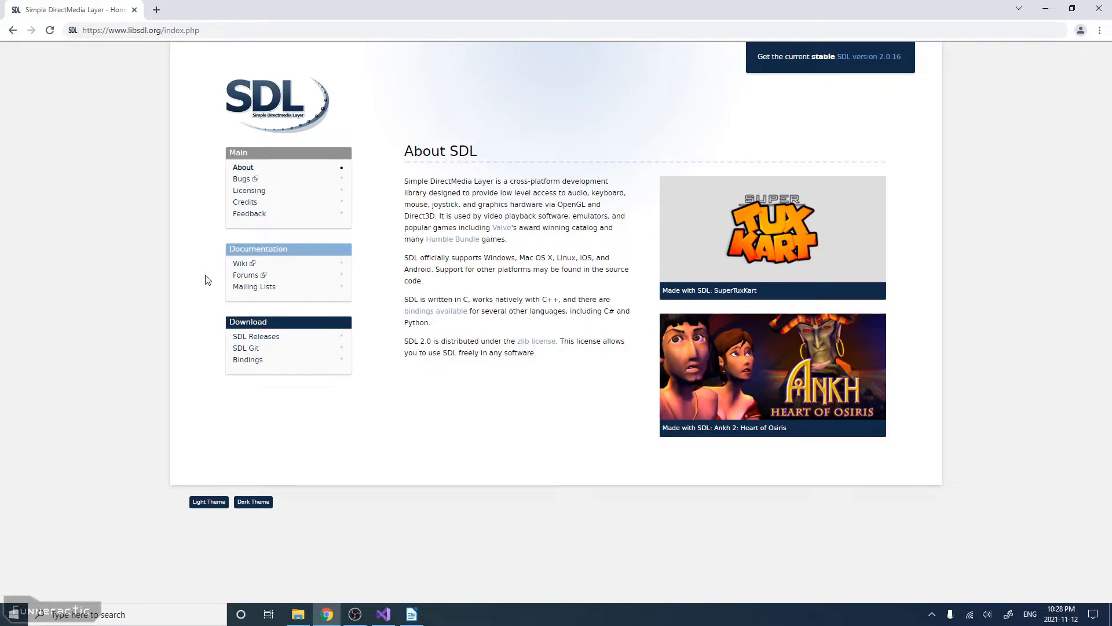
pyautogui.click(255, 336)
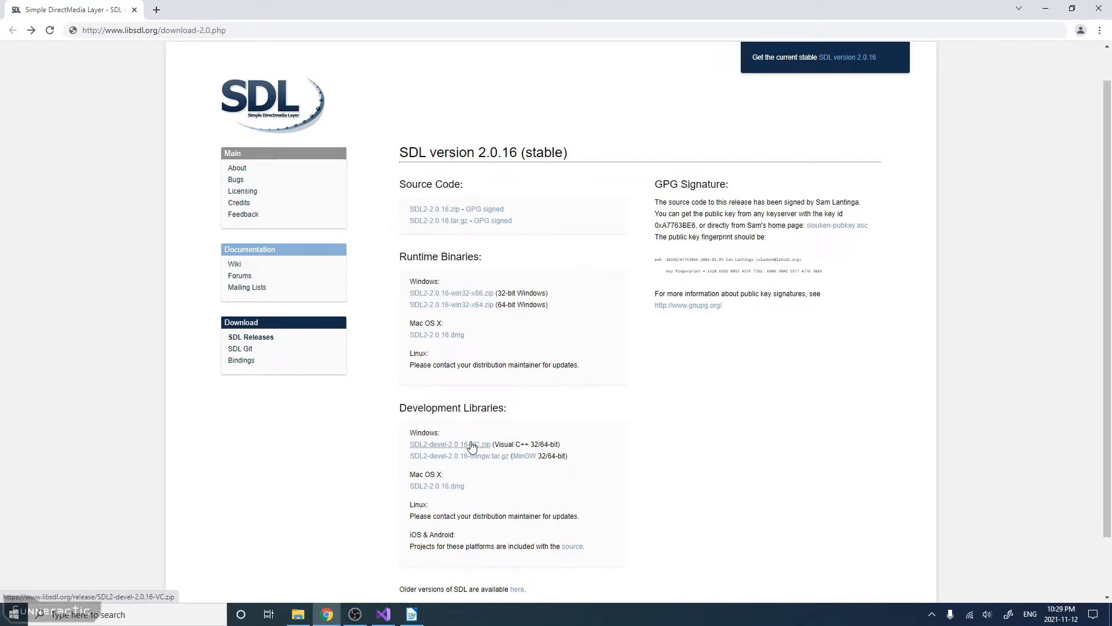
pyautogui.click(449, 443)
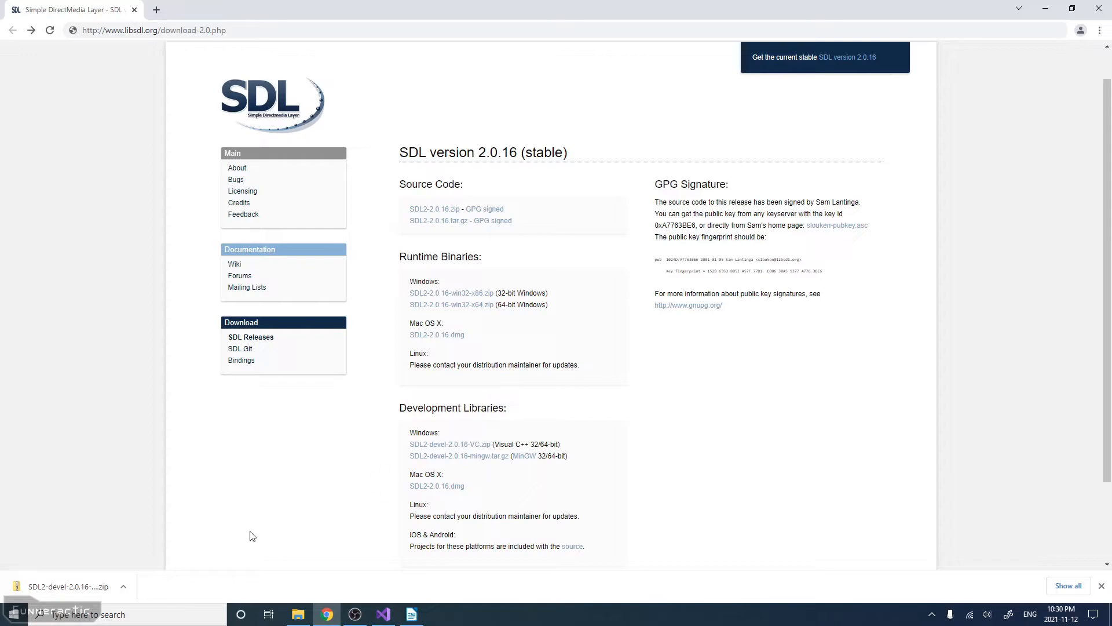
pyautogui.click(123, 586)
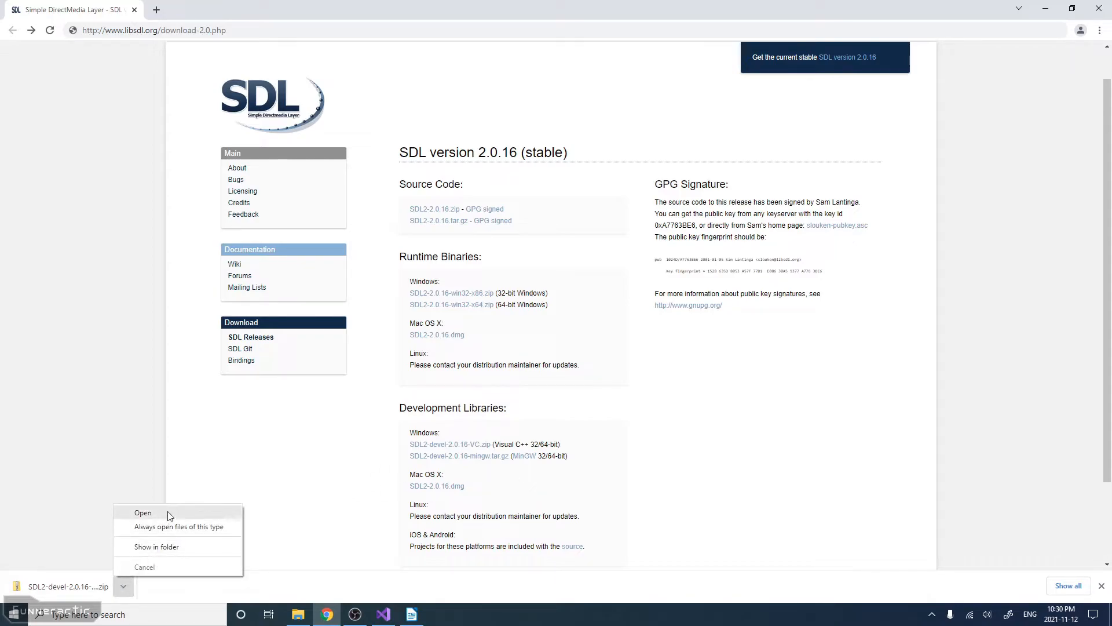
pyautogui.click(142, 512)
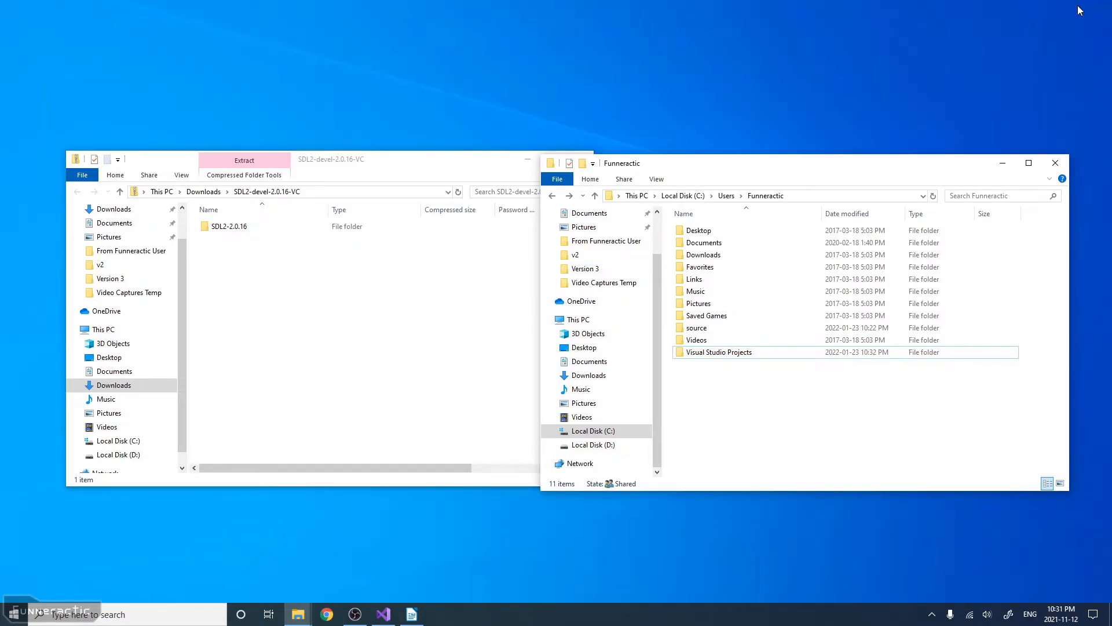
# - Copy the zip's include and lib folders into the Falling Sand Platformer Game project folder
pyautogui.doubleClick(718, 352)
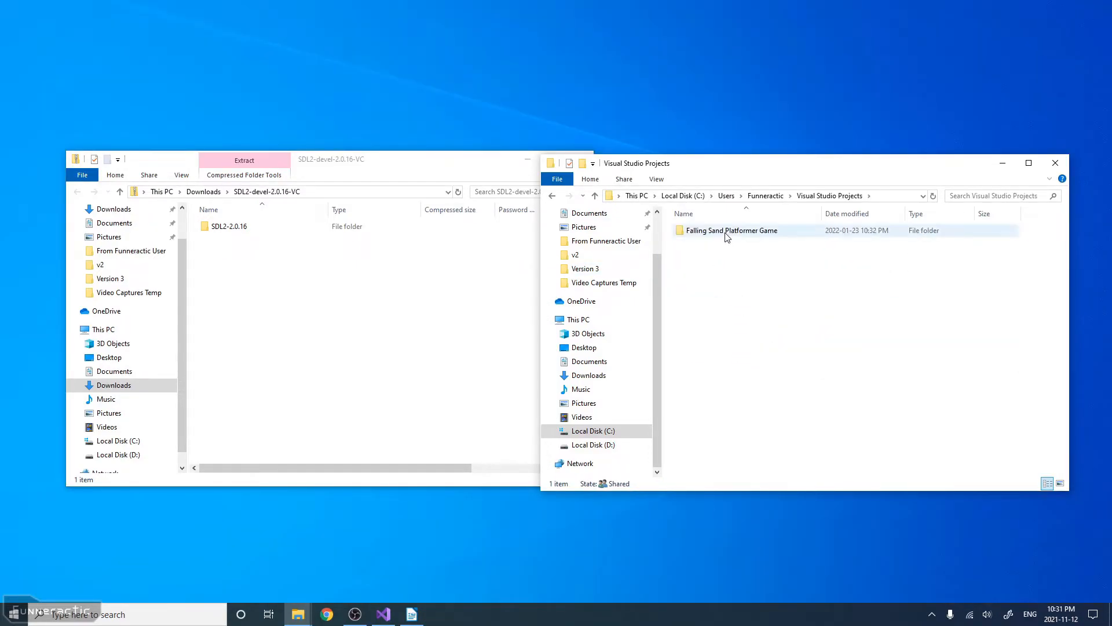
pyautogui.doubleClick(732, 229)
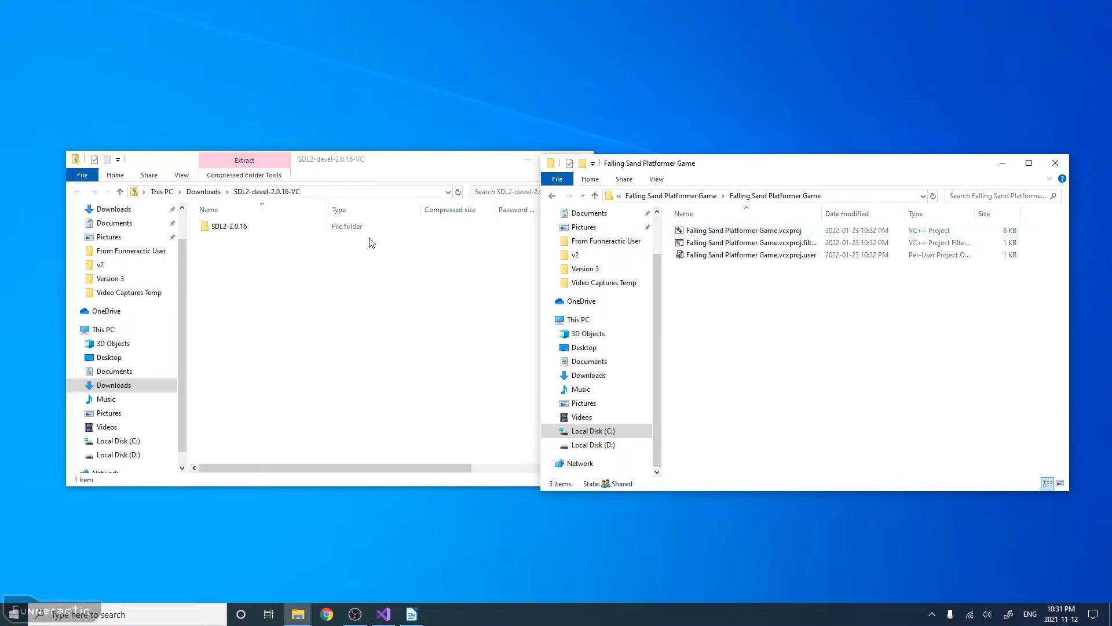
pyautogui.doubleClick(228, 226)
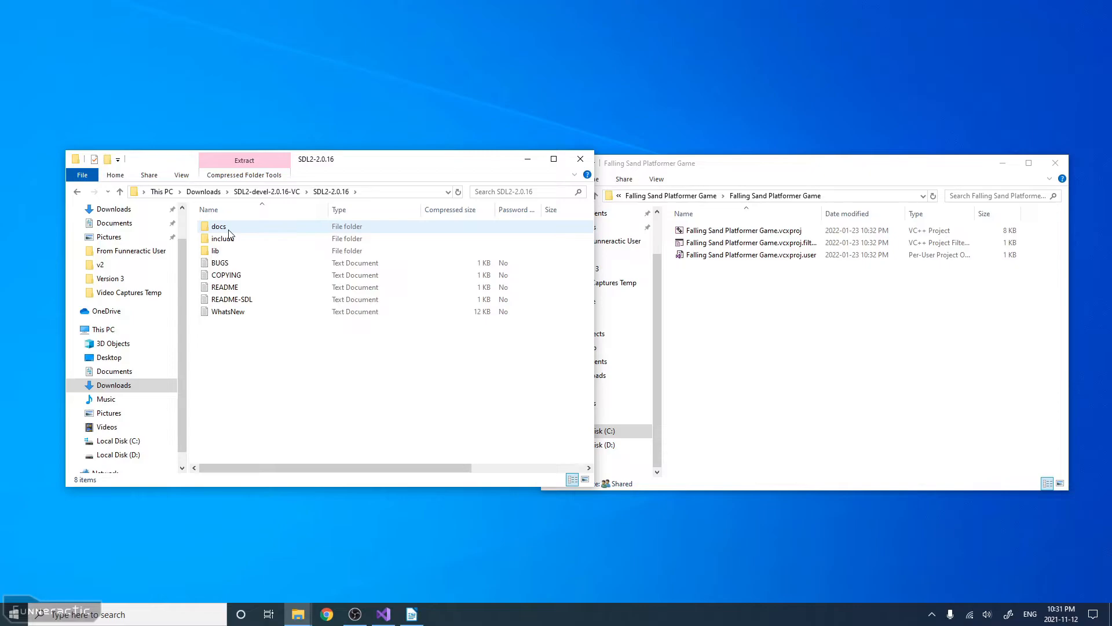
pyautogui.click(222, 239)
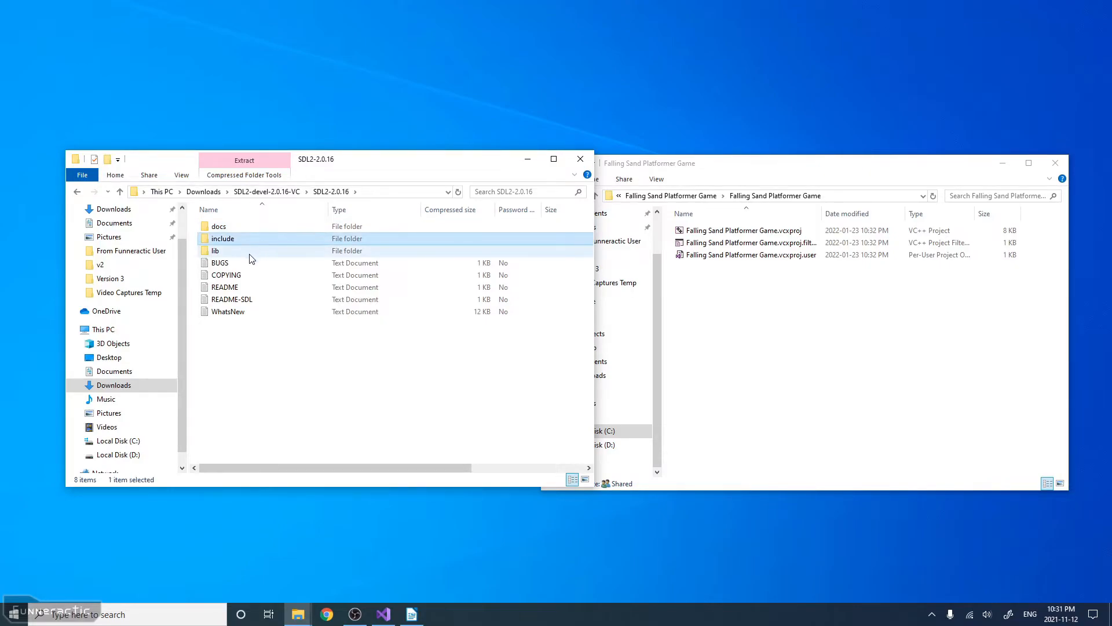
pyautogui.click(215, 250)
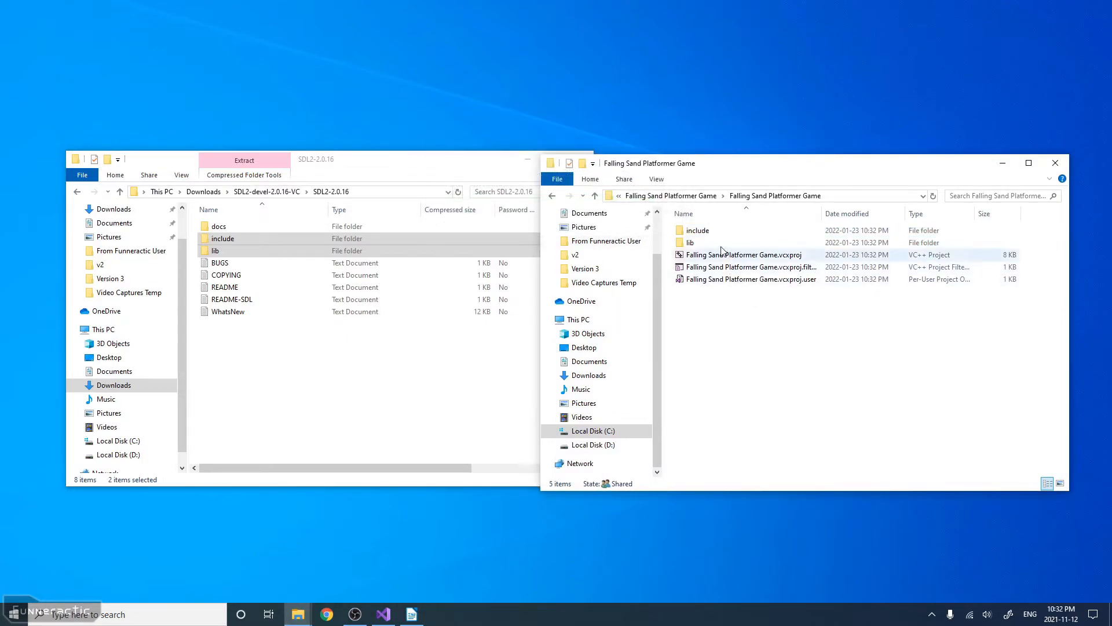
# - Create an SDL2 folder inside include and move all the header files into it
pyautogui.doubleClick(696, 229)
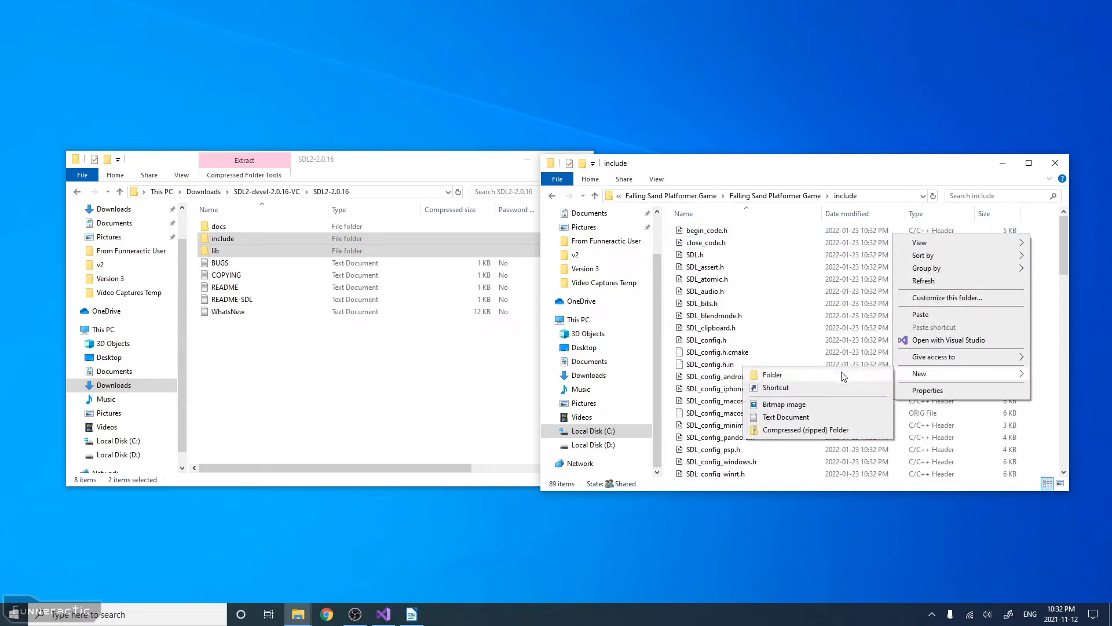
pyautogui.click(772, 374)
pyautogui.write('SDL2')
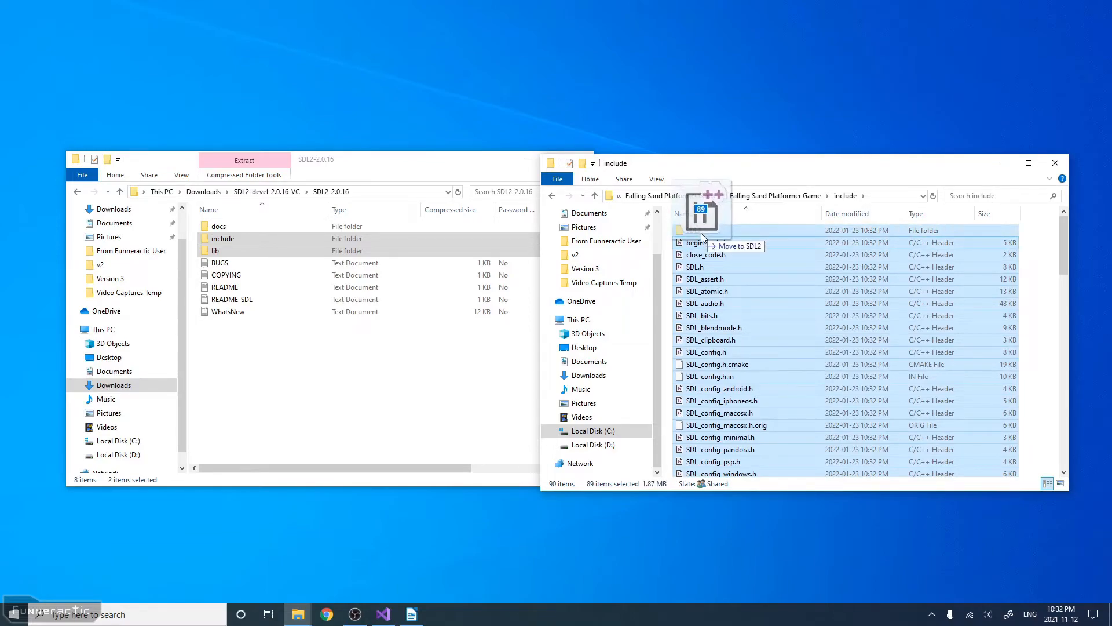
pyautogui.moveTo(702, 213); pyautogui.dragTo(702, 230)
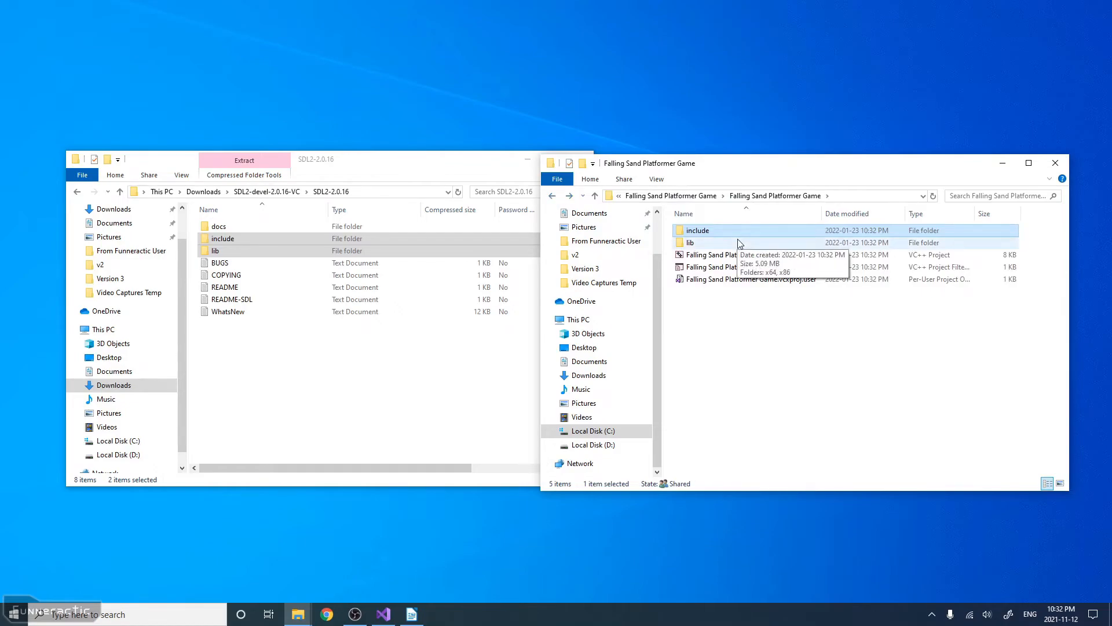
# - Move SDL2.dll from lib/x64 to the project root and check the lib folder contents
pyautogui.doubleClick(691, 242)
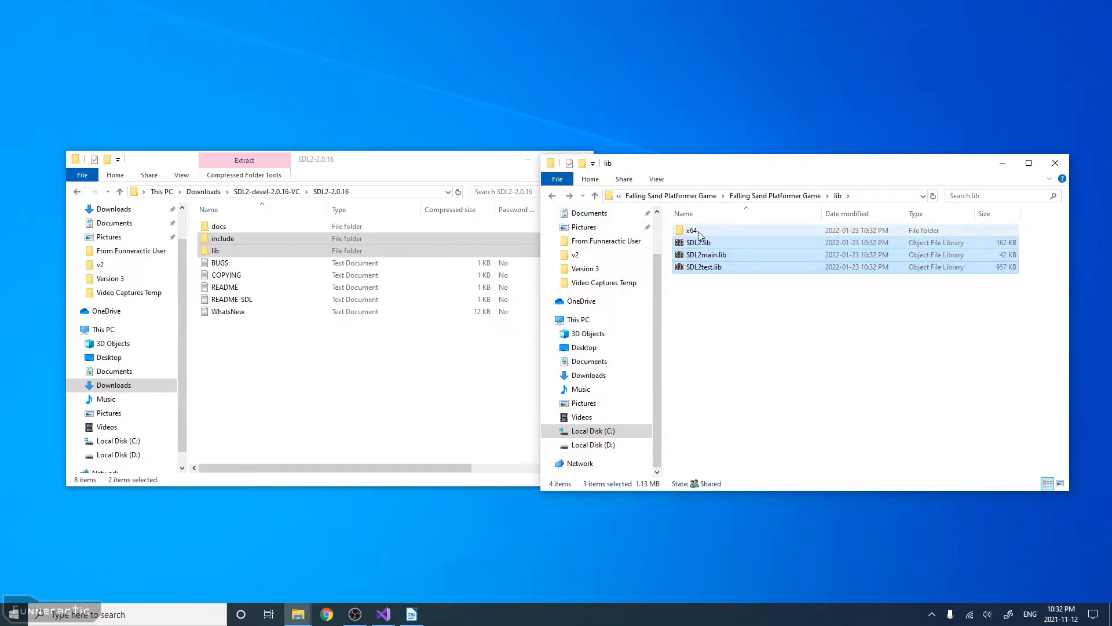
pyautogui.doubleClick(691, 229)
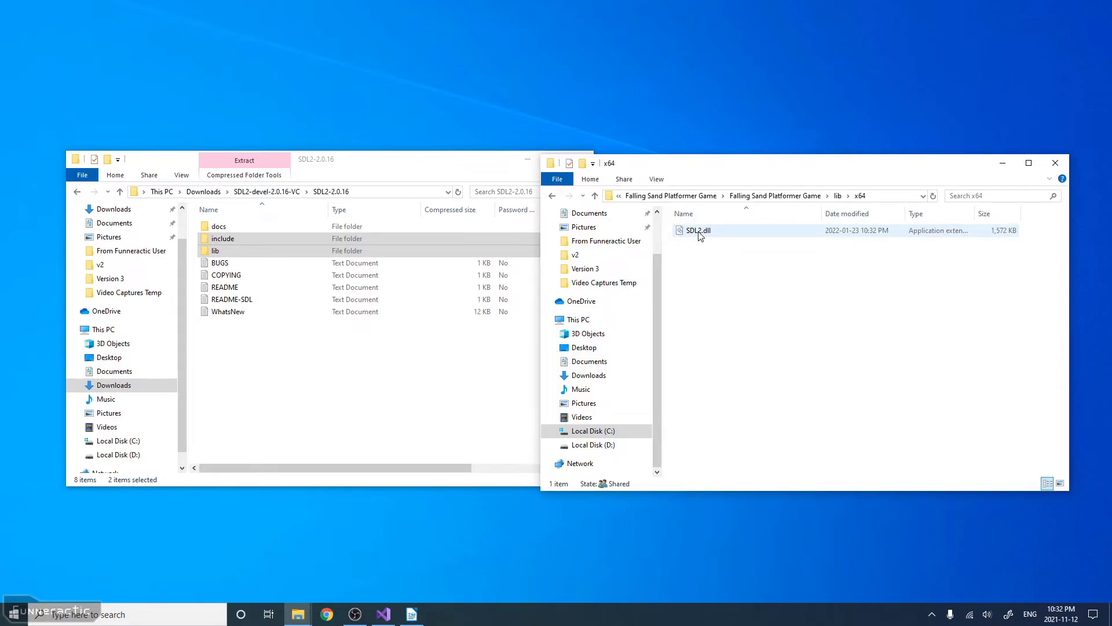
pyautogui.click(698, 229)
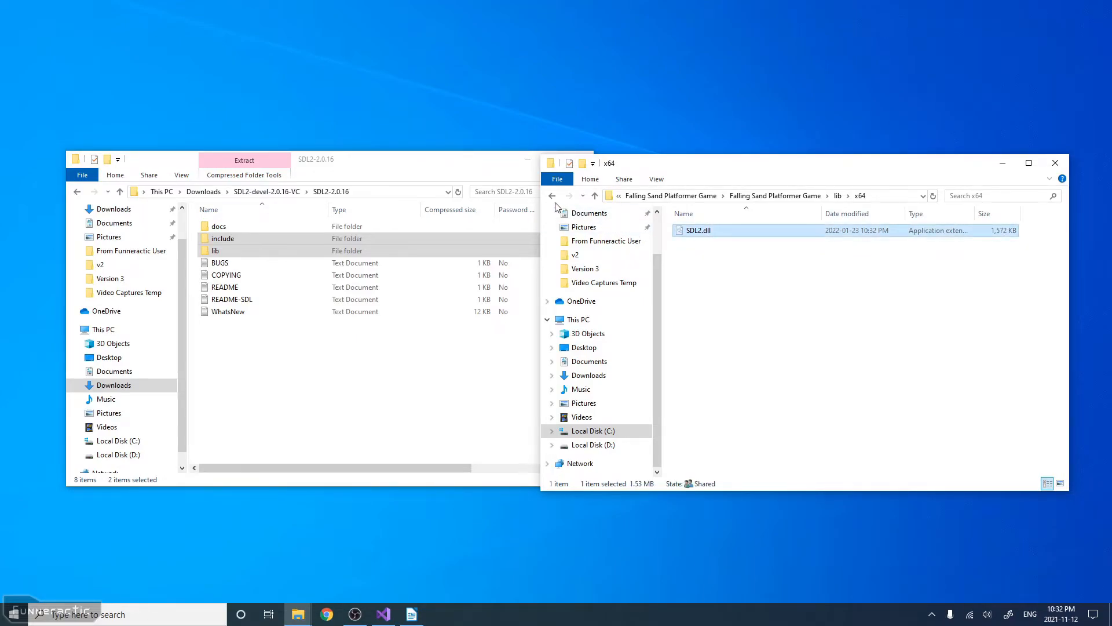
pyautogui.click(774, 194)
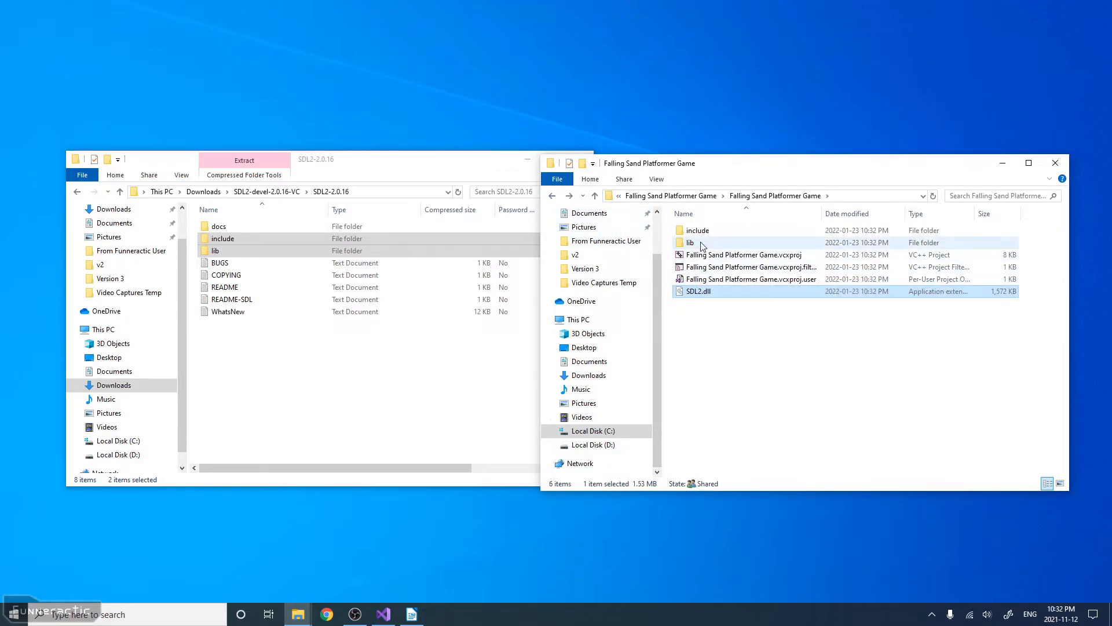
pyautogui.doubleClick(690, 242)
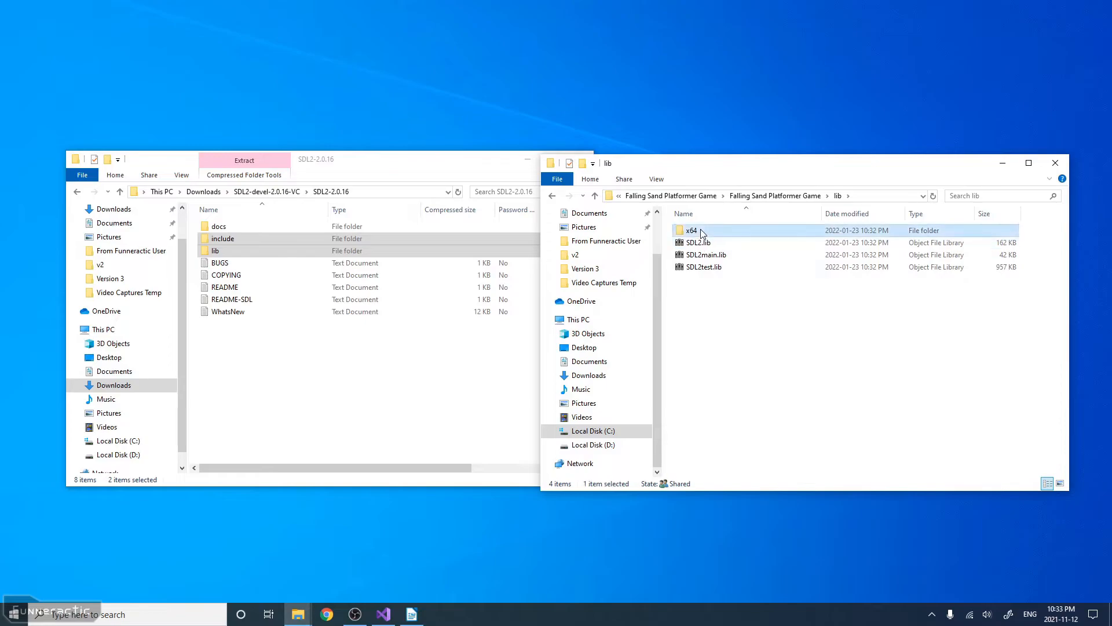
pyautogui.doubleClick(691, 230)
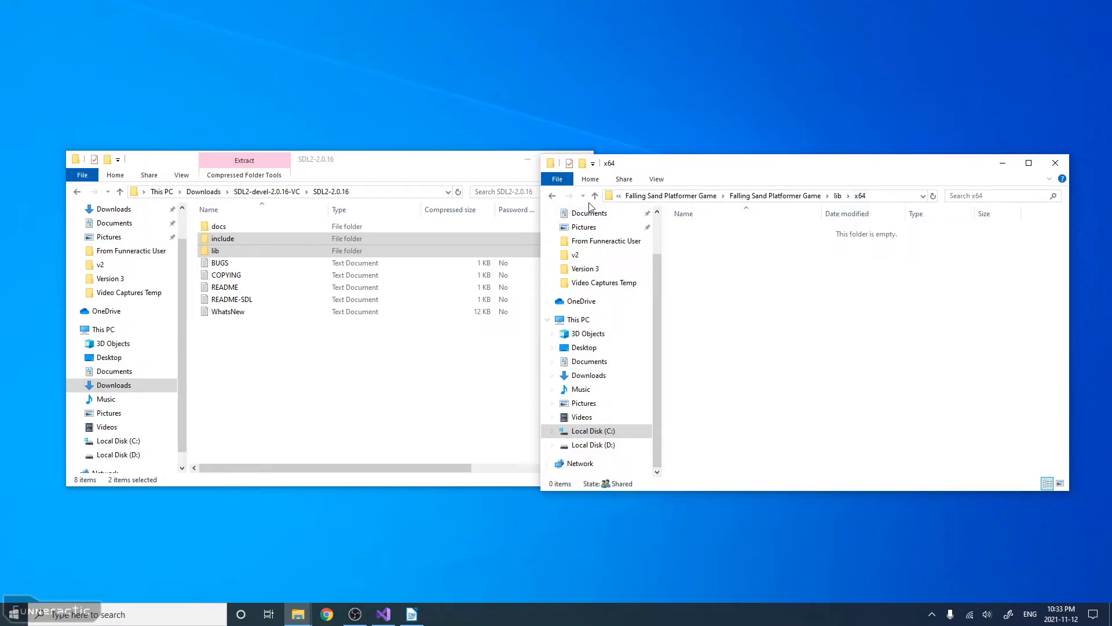
pyautogui.click(596, 195)
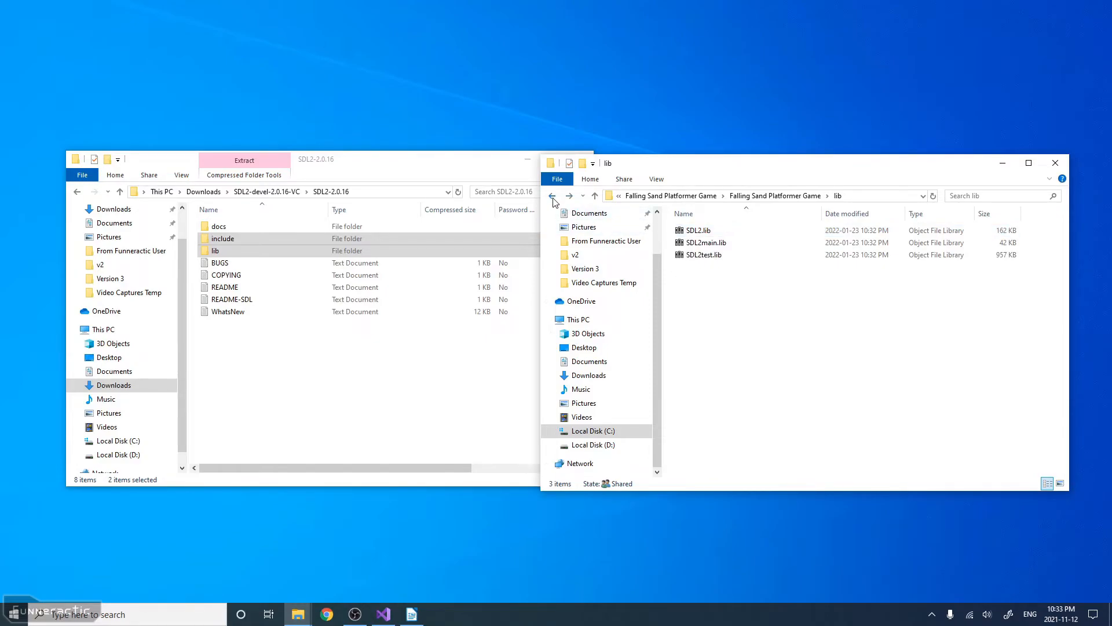
pyautogui.click(551, 195)
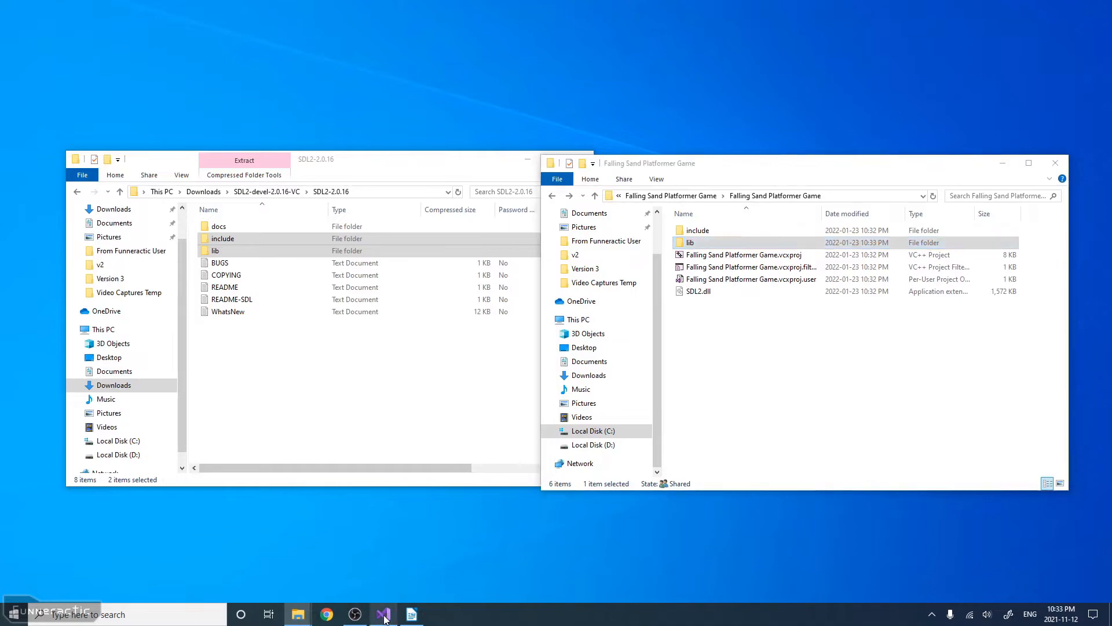
# - Return to Visual Studio and edit the Include Directories list under VC++ Directories
pyautogui.click(383, 614)
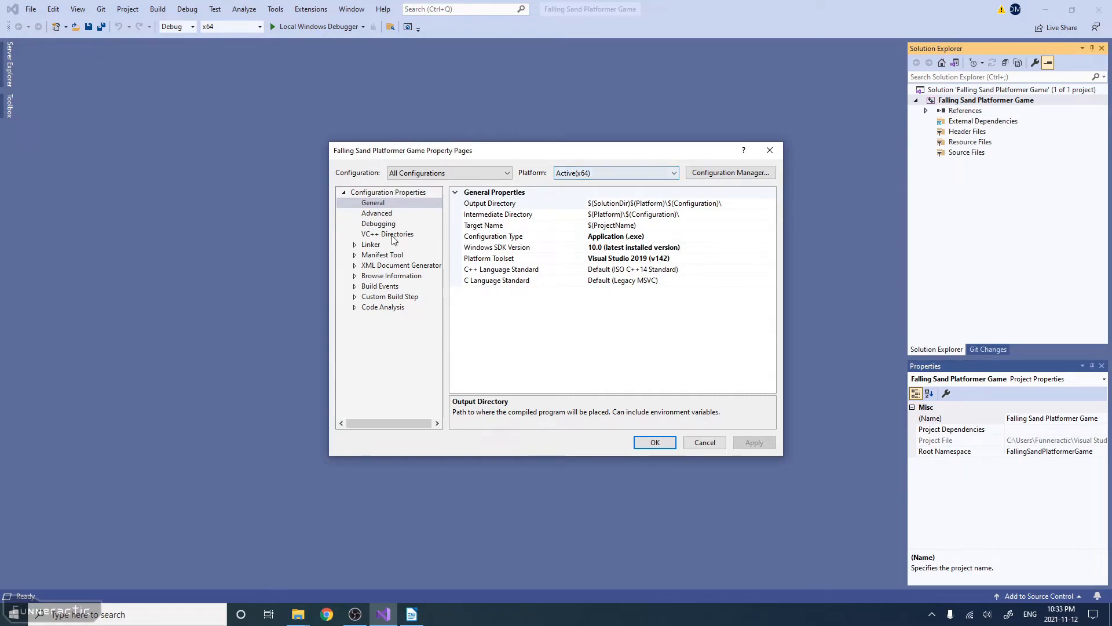
pyautogui.moveTo(382, 239)
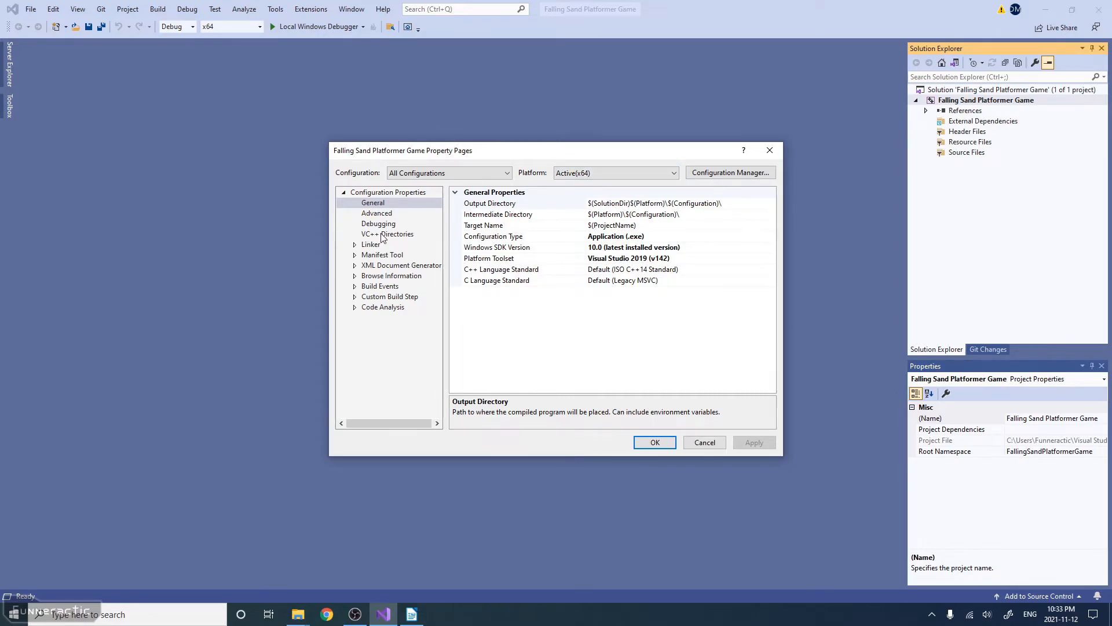
pyautogui.click(387, 234)
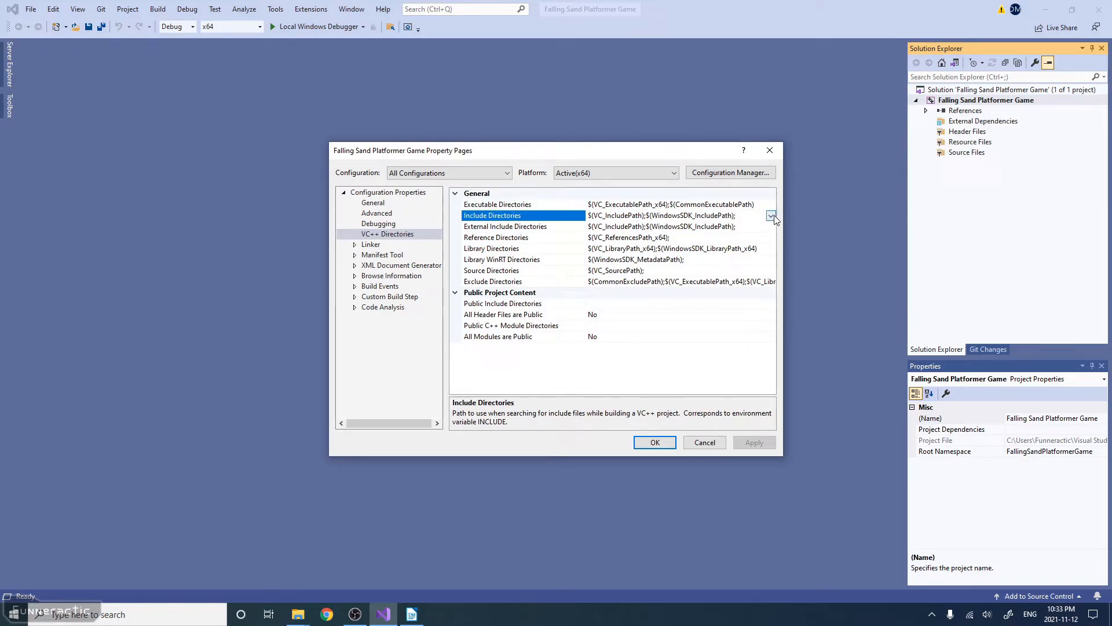
pyautogui.click(771, 215)
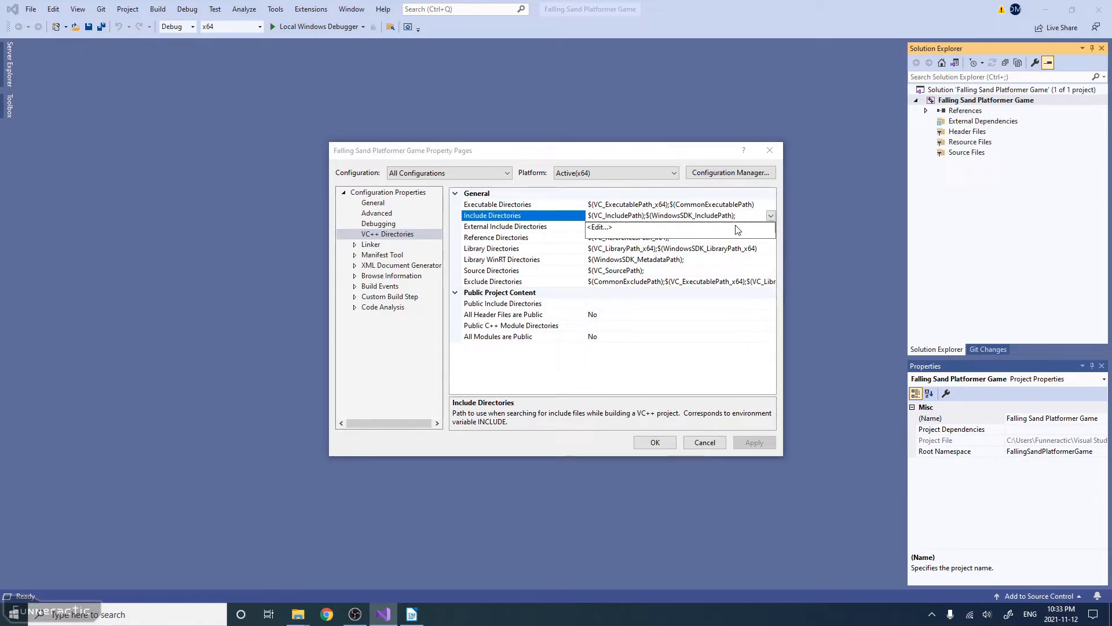
pyautogui.click(598, 227)
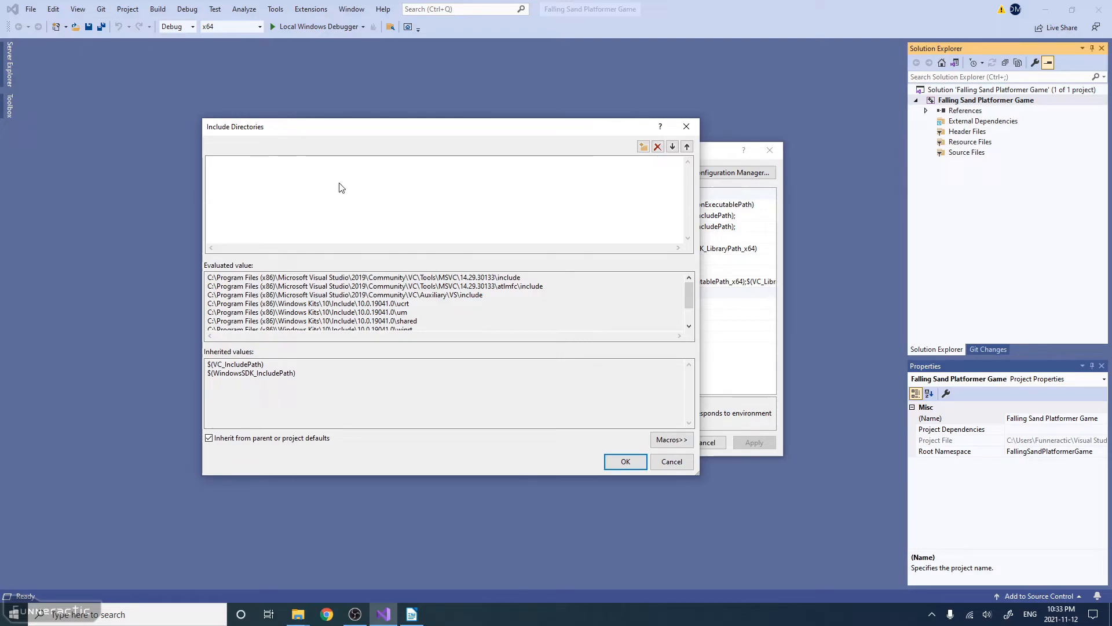
pyautogui.moveTo(612, 157)
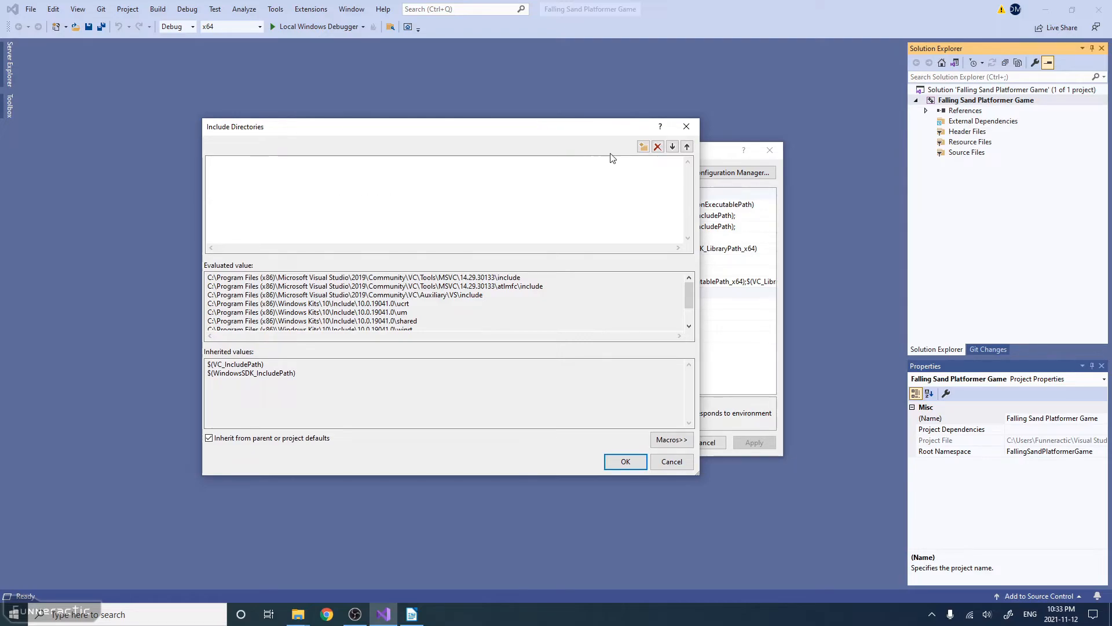
pyautogui.moveTo(643, 146)
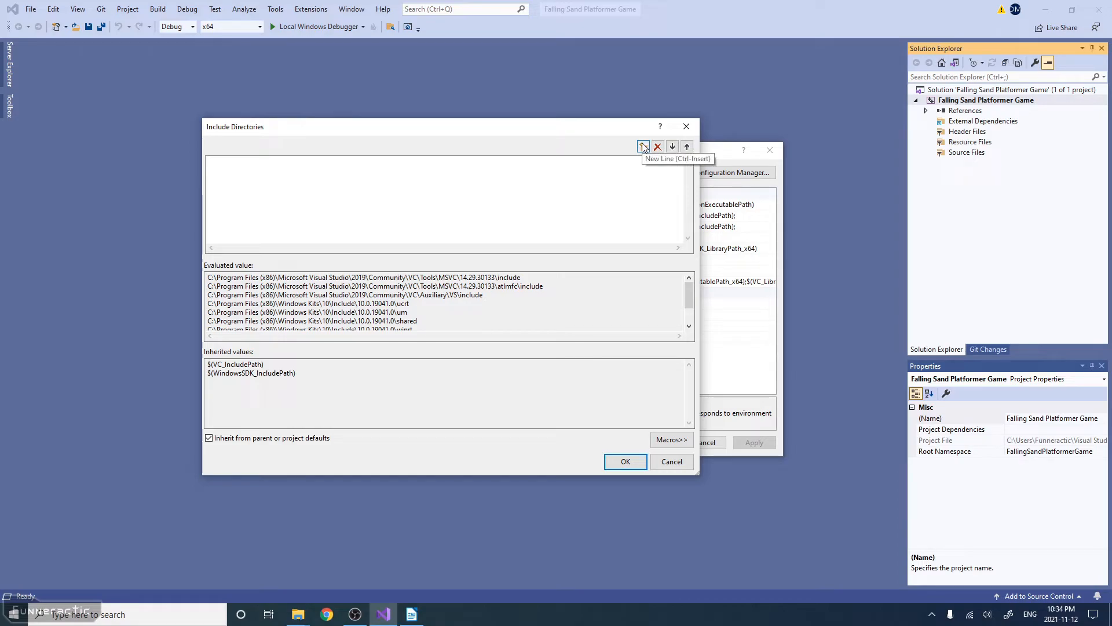
# - Add a new entry and browse to the project's include folder for it
pyautogui.click(643, 146)
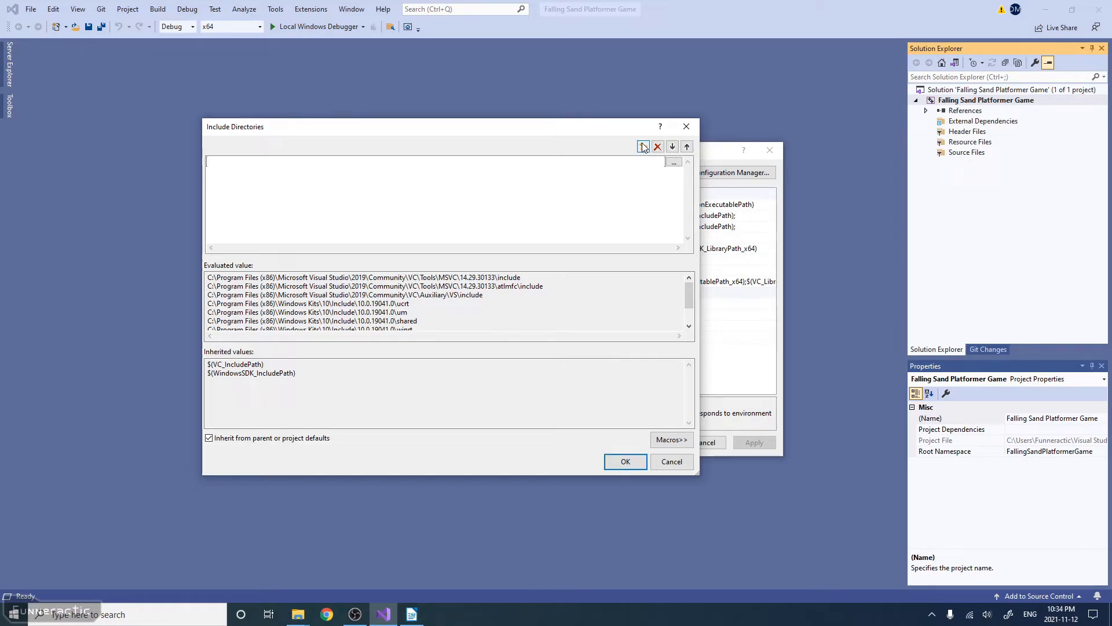
pyautogui.click(673, 161)
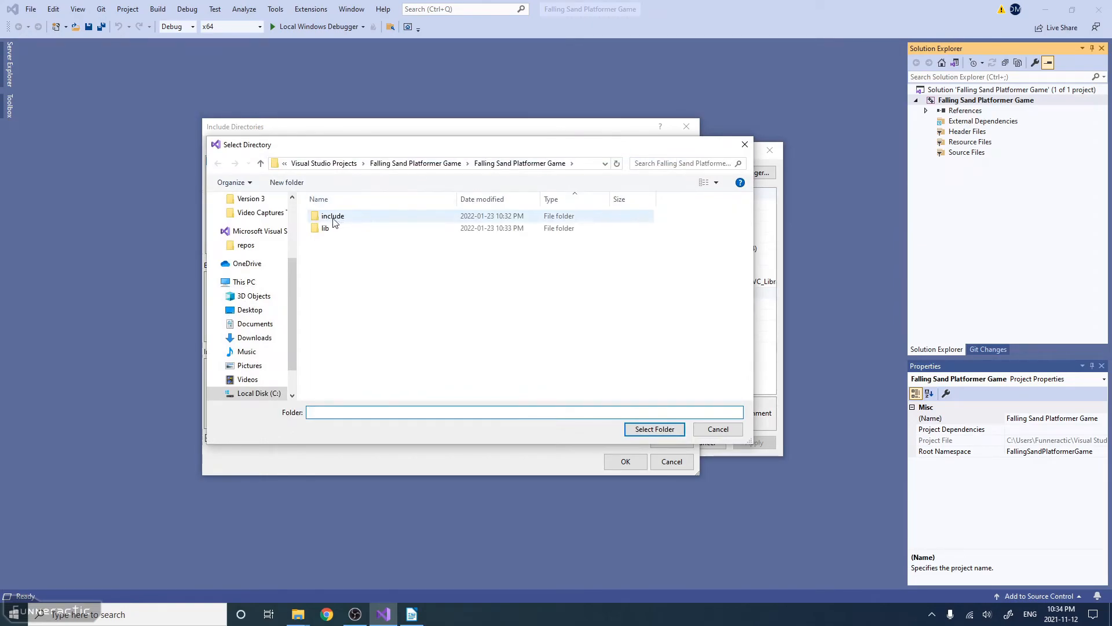
pyautogui.click(332, 216)
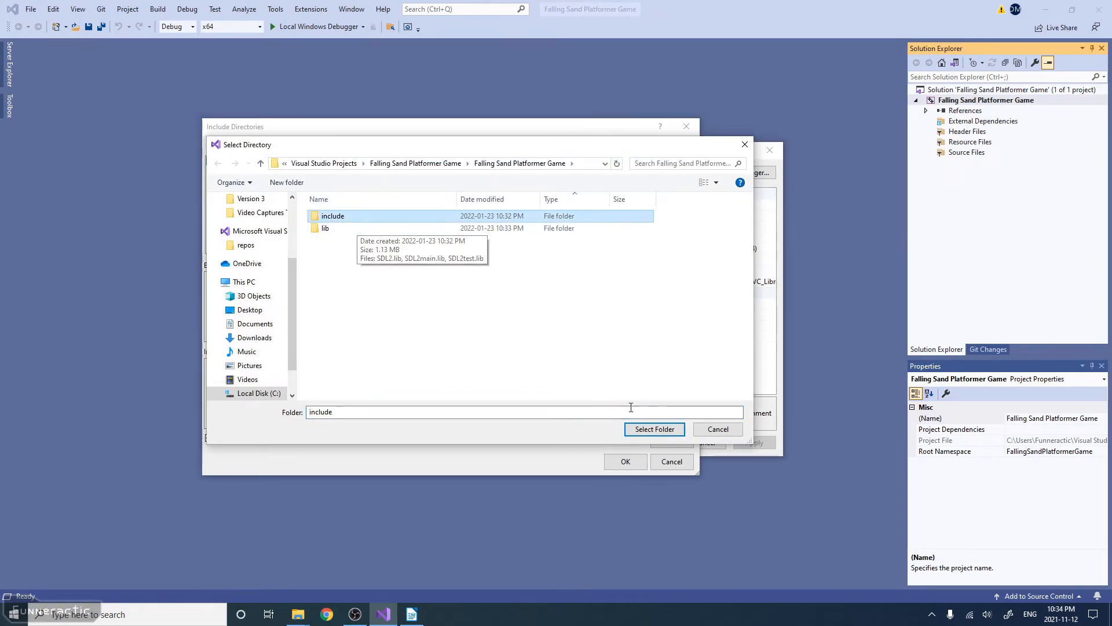
pyautogui.click(653, 429)
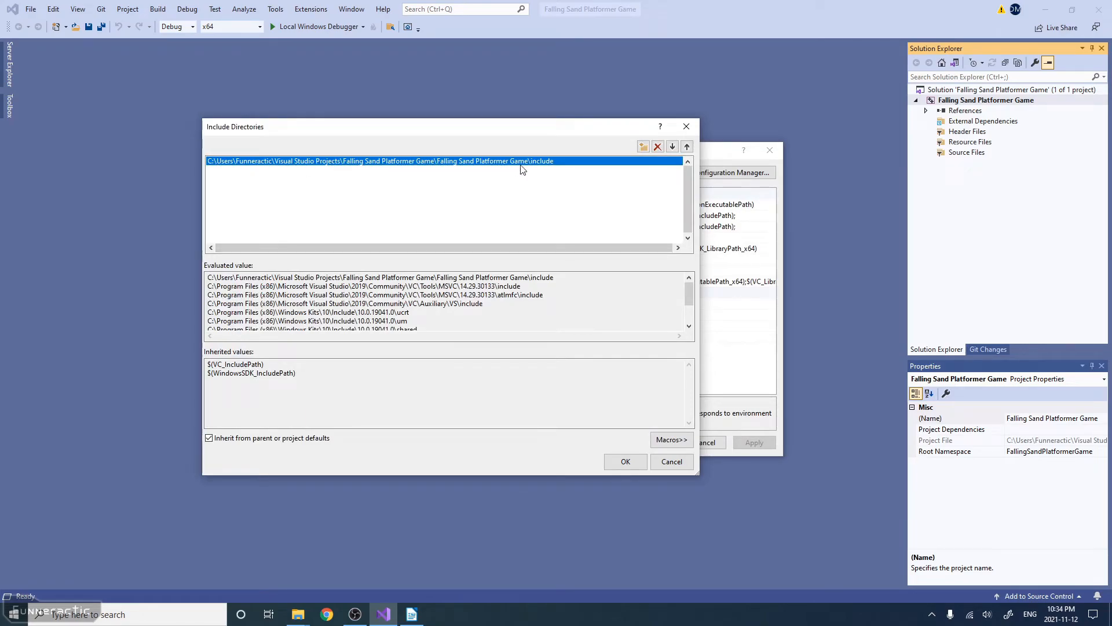
pyautogui.moveTo(529, 169)
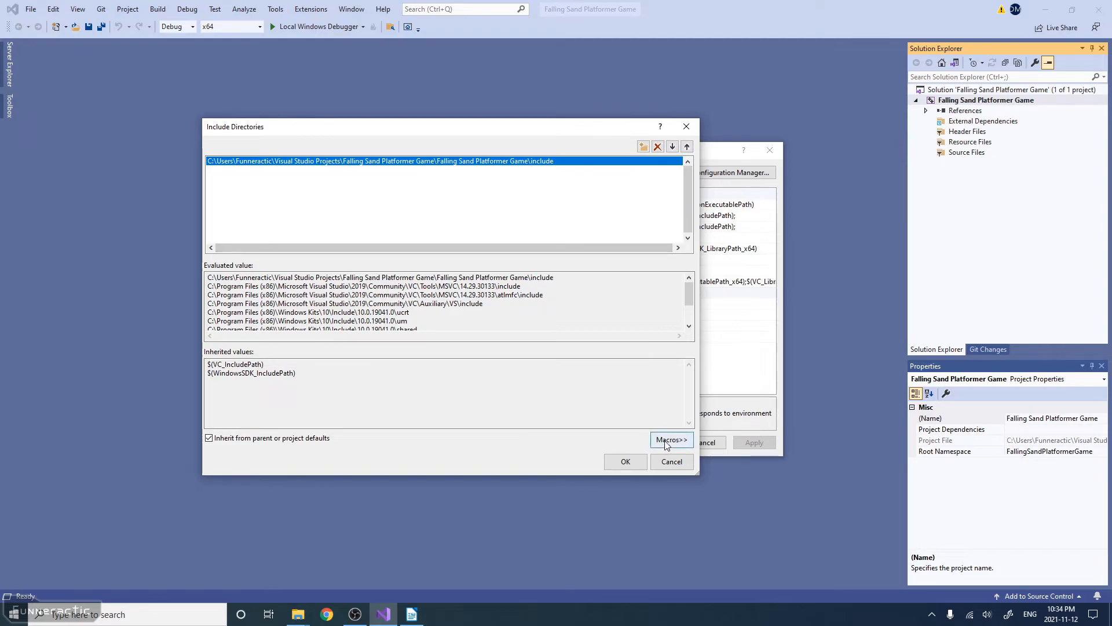
# - Find the projectdir macro and replace the absolute path with $(ProjectDir)include, then confirm
pyautogui.click(672, 439)
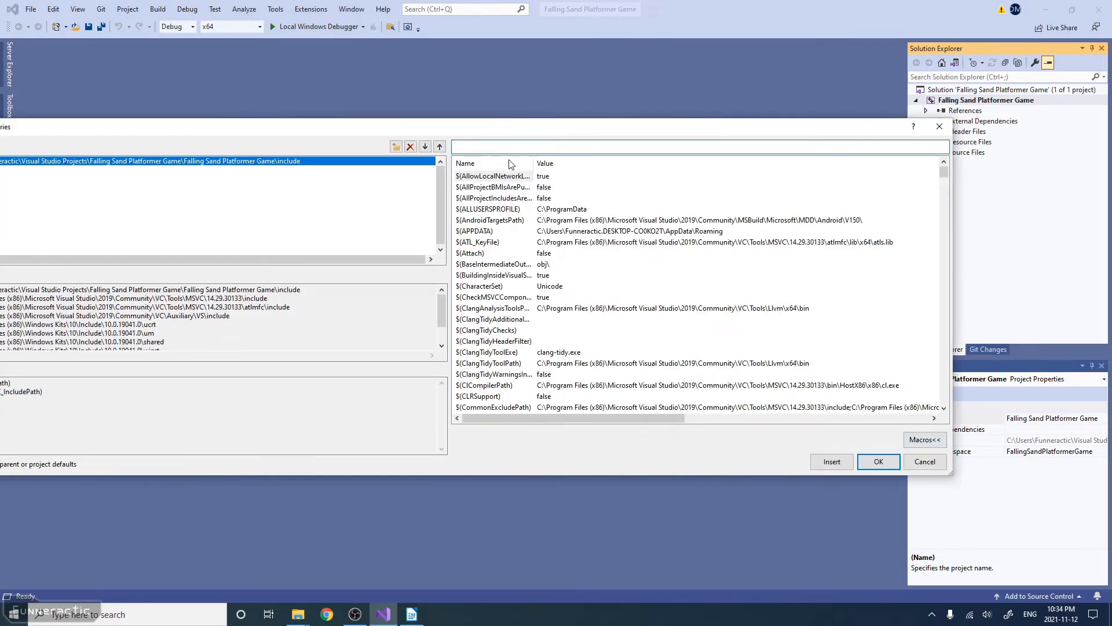
pyautogui.write('projectdir')
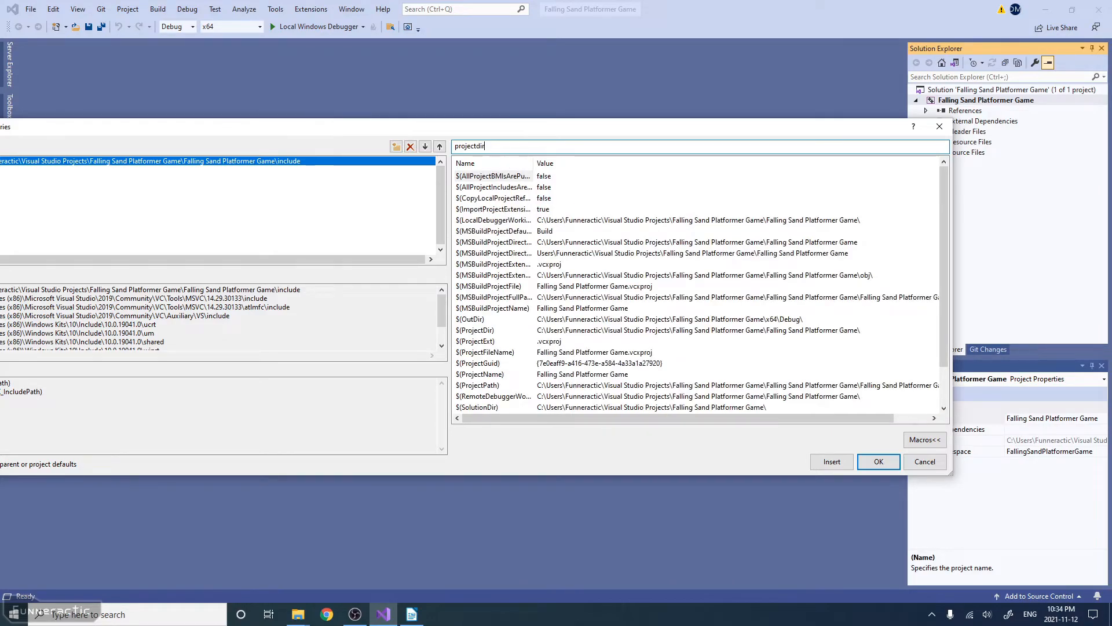
pyautogui.write('projectdir')
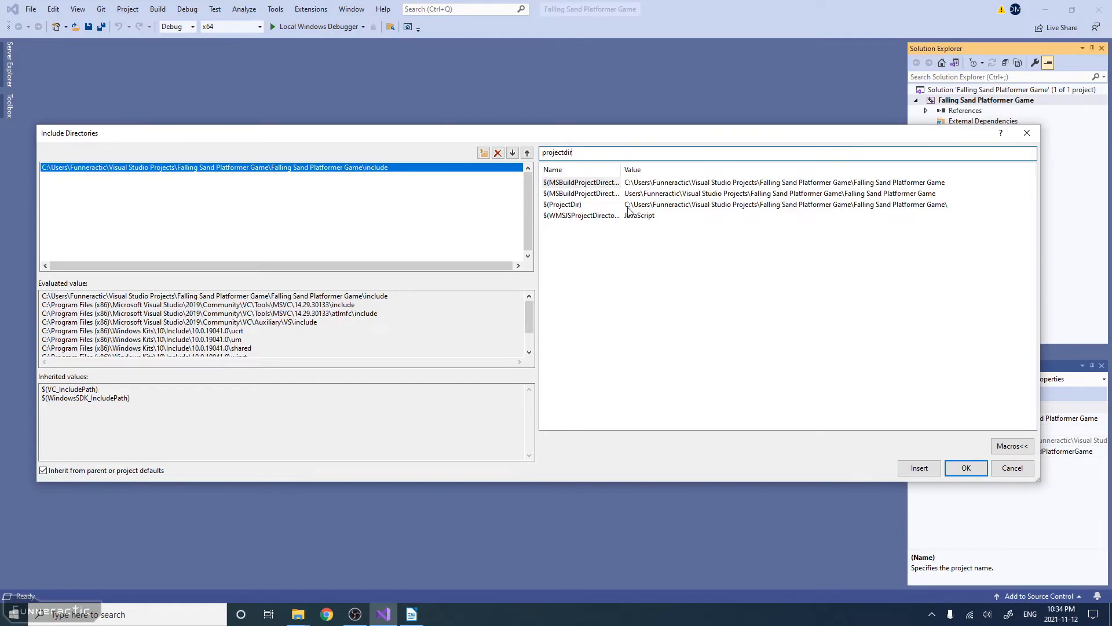
pyautogui.moveTo(664, 214)
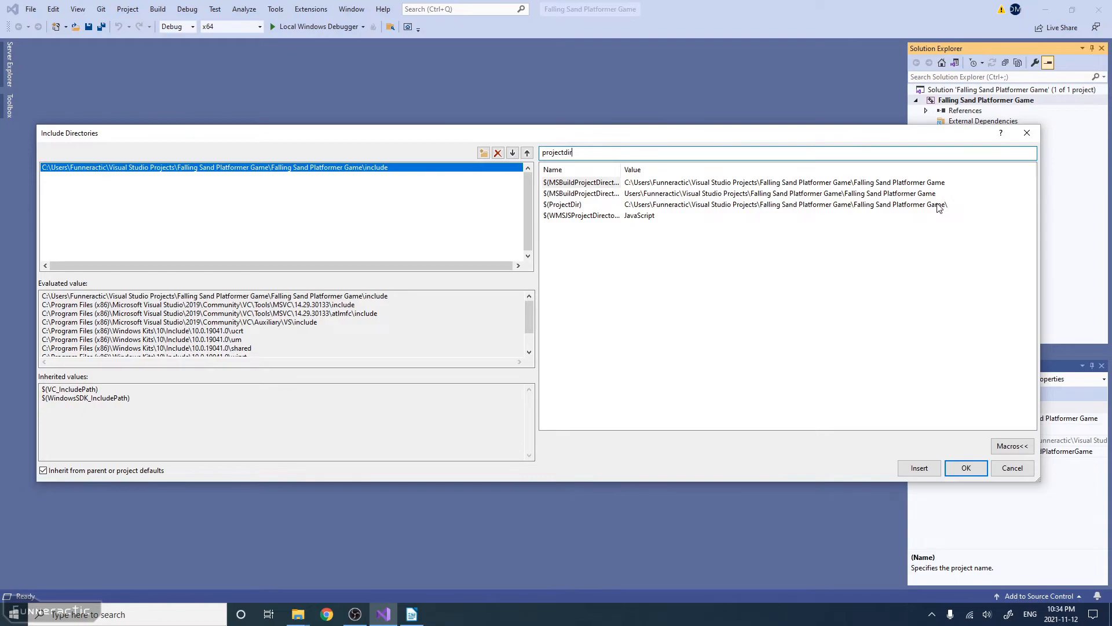
pyautogui.moveTo(950, 206)
pyautogui.write('$(ProjectDir)')
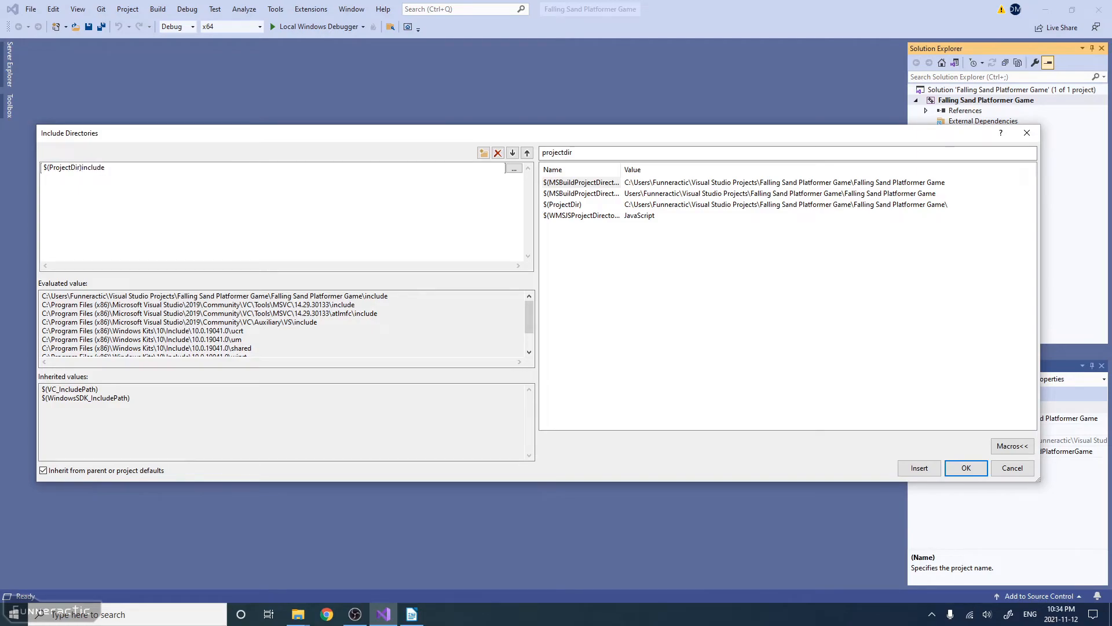
pyautogui.moveTo(556, 215)
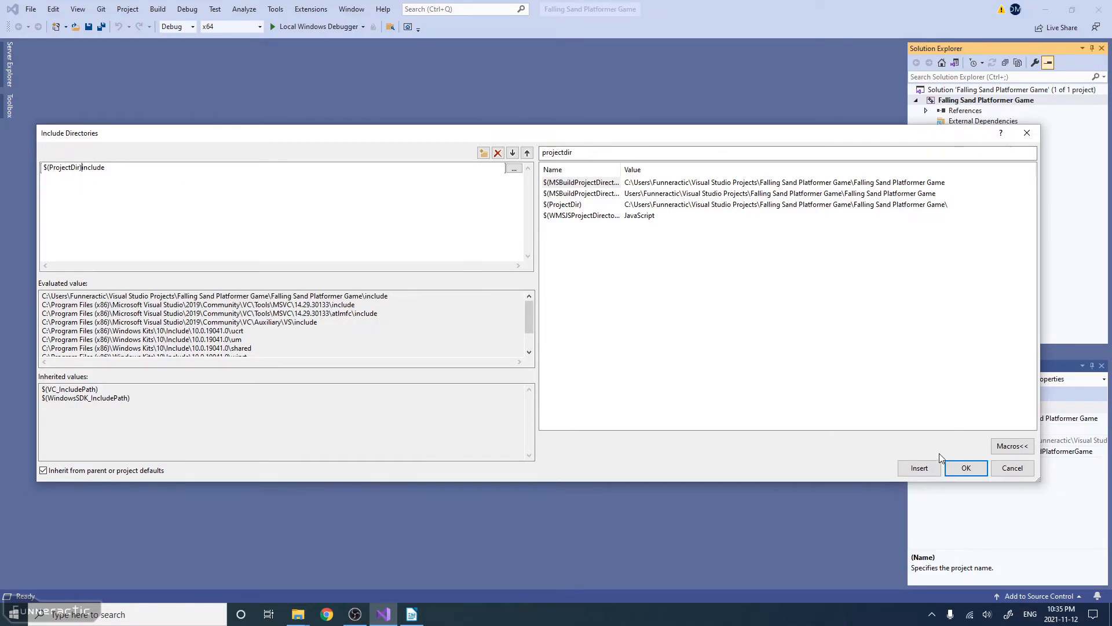
pyautogui.click(966, 466)
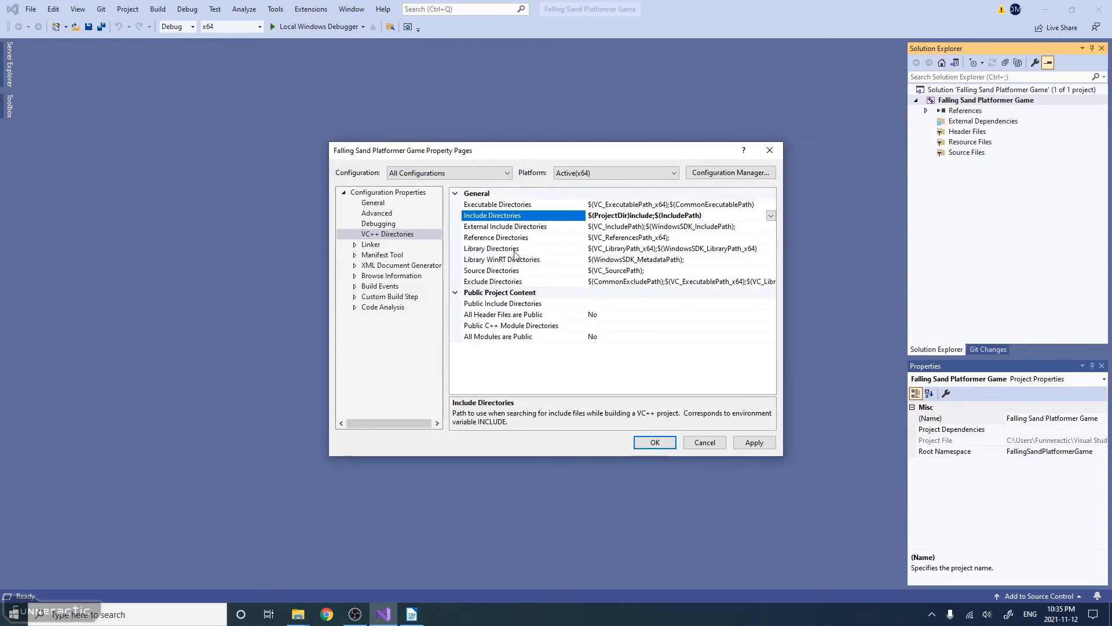
# - Add $(ProjectDir)lib as a Library Directories entry and confirm it
pyautogui.click(491, 248)
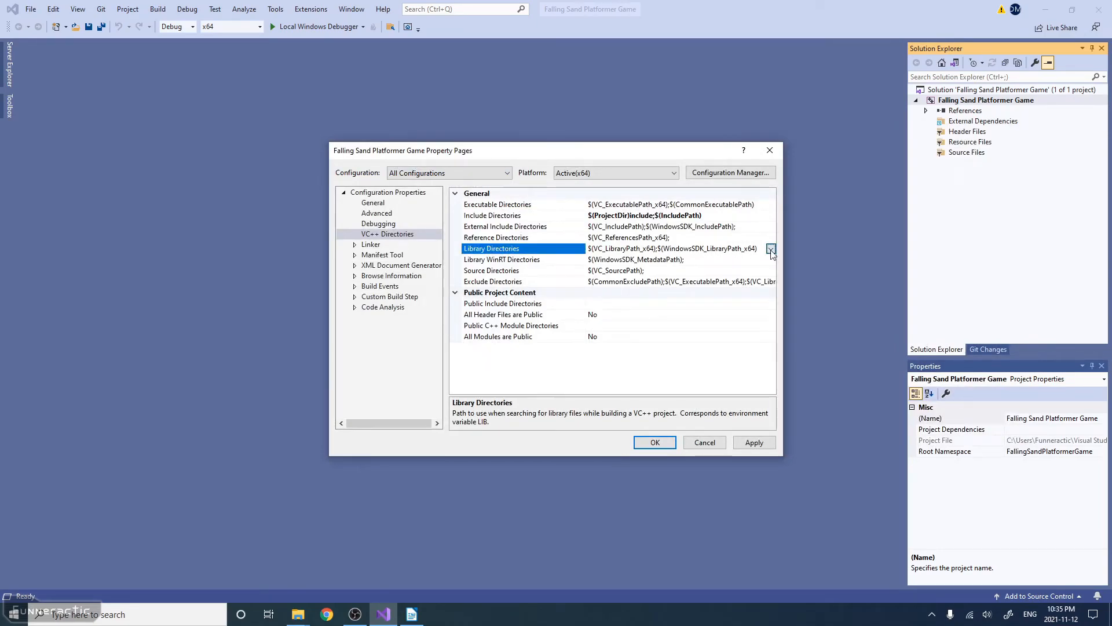
pyautogui.click(770, 248)
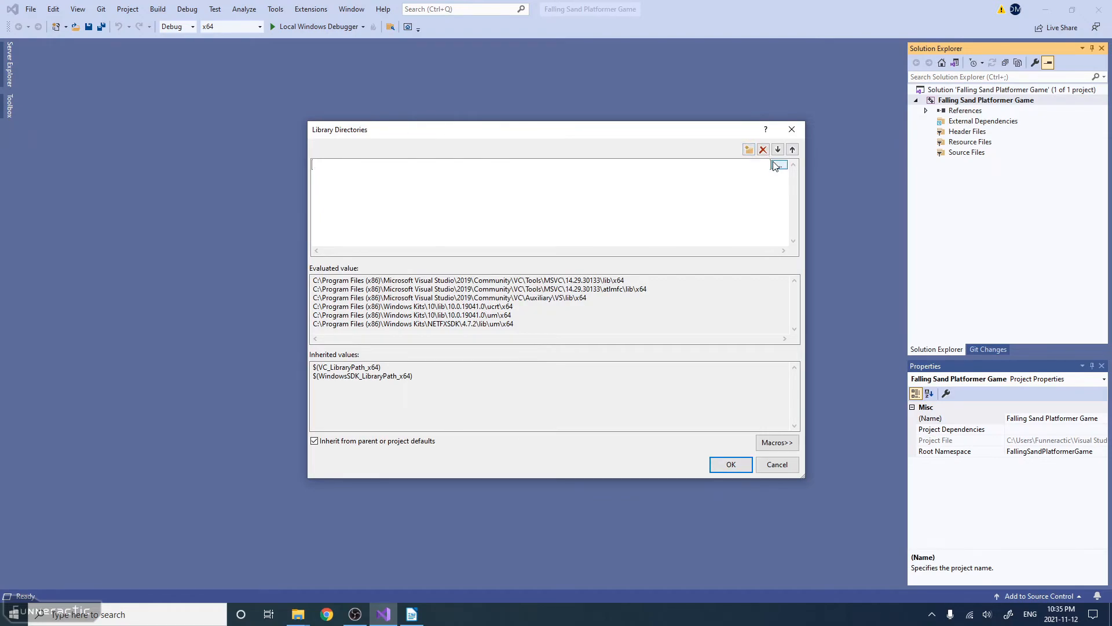
pyautogui.write('$(ProjectDir')
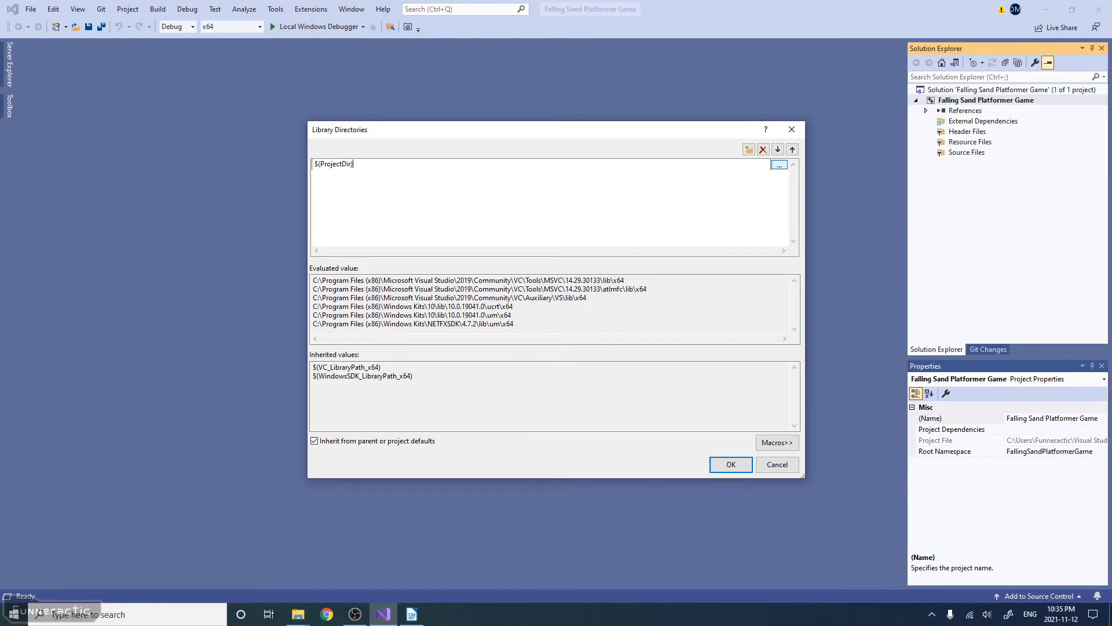
pyautogui.write('lib')
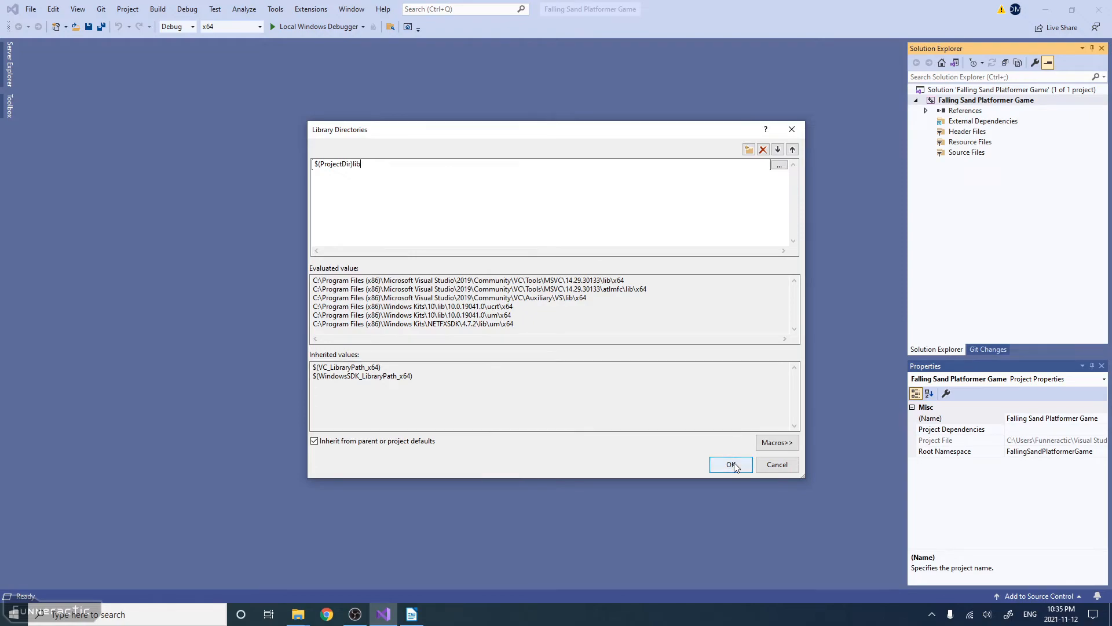
pyautogui.click(731, 463)
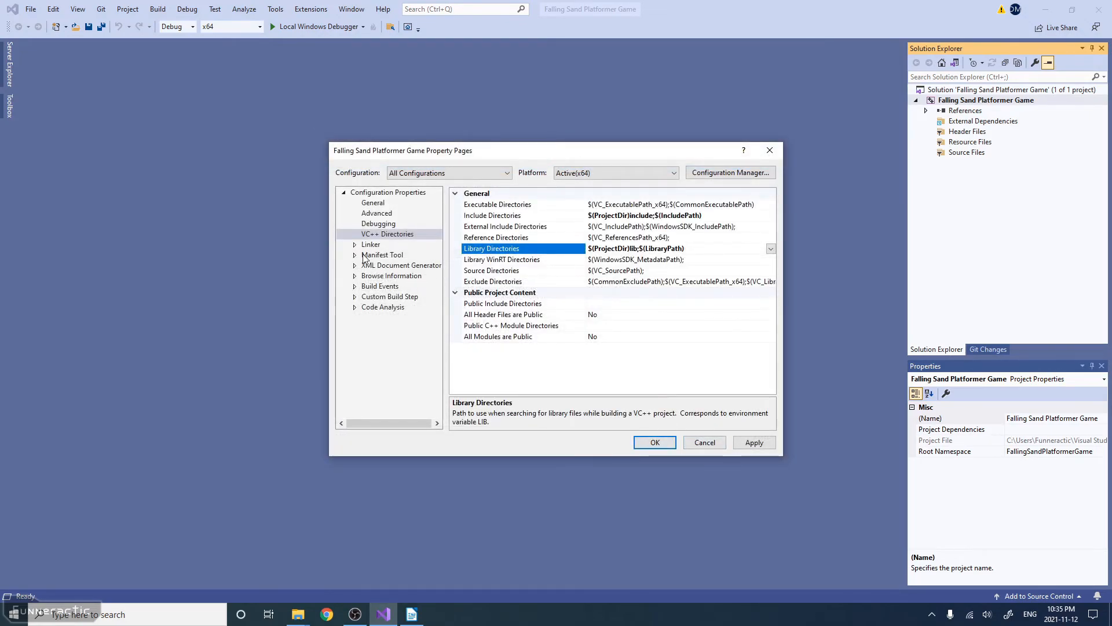
# - Under Linker > Input set Additional Dependencies to SDL2.lib and SDL2main.lib, then close Property Pages
pyautogui.click(354, 243)
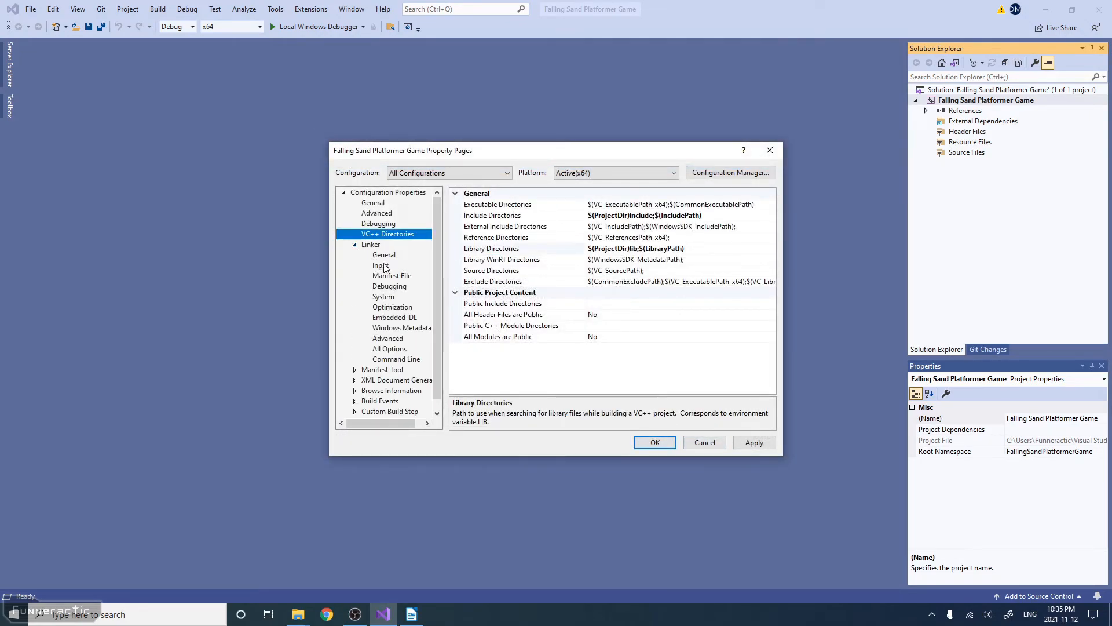
pyautogui.click(380, 264)
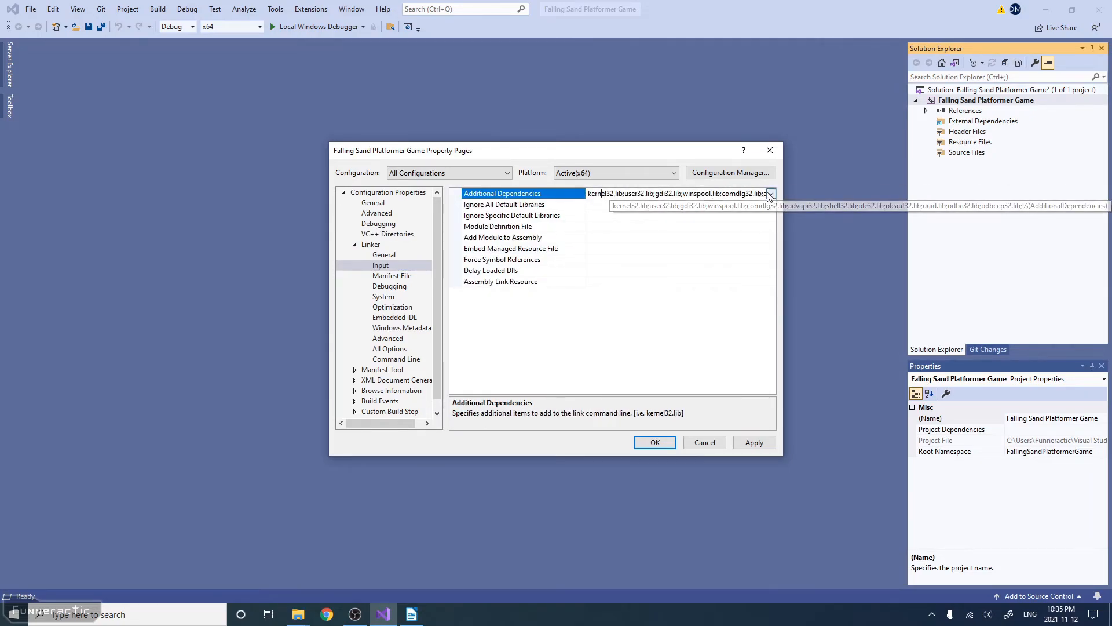
pyautogui.click(770, 193)
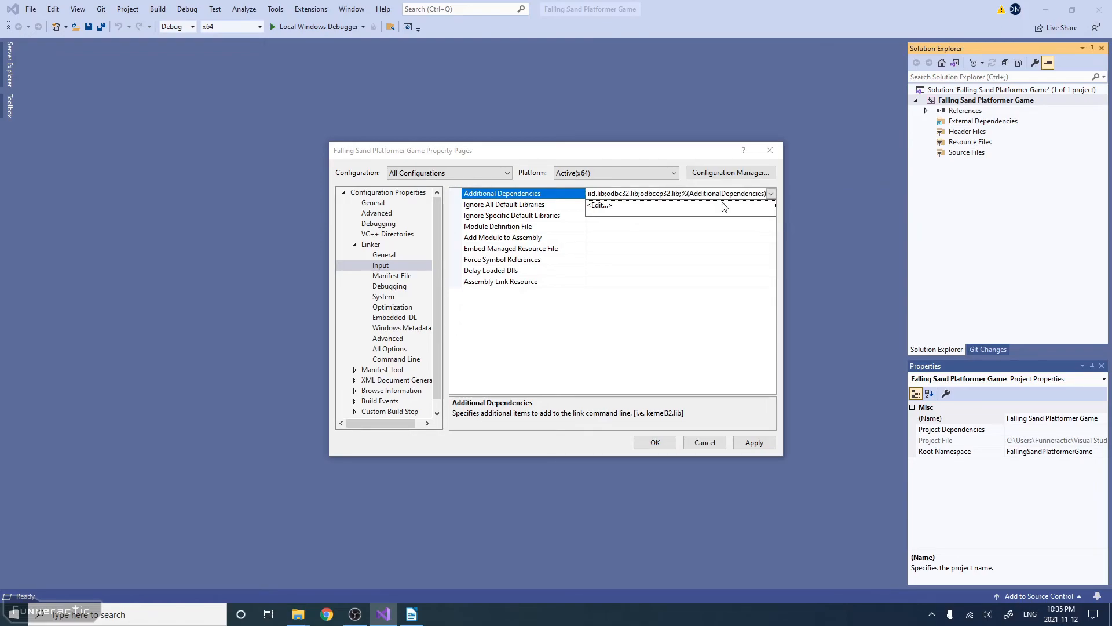
pyautogui.click(599, 205)
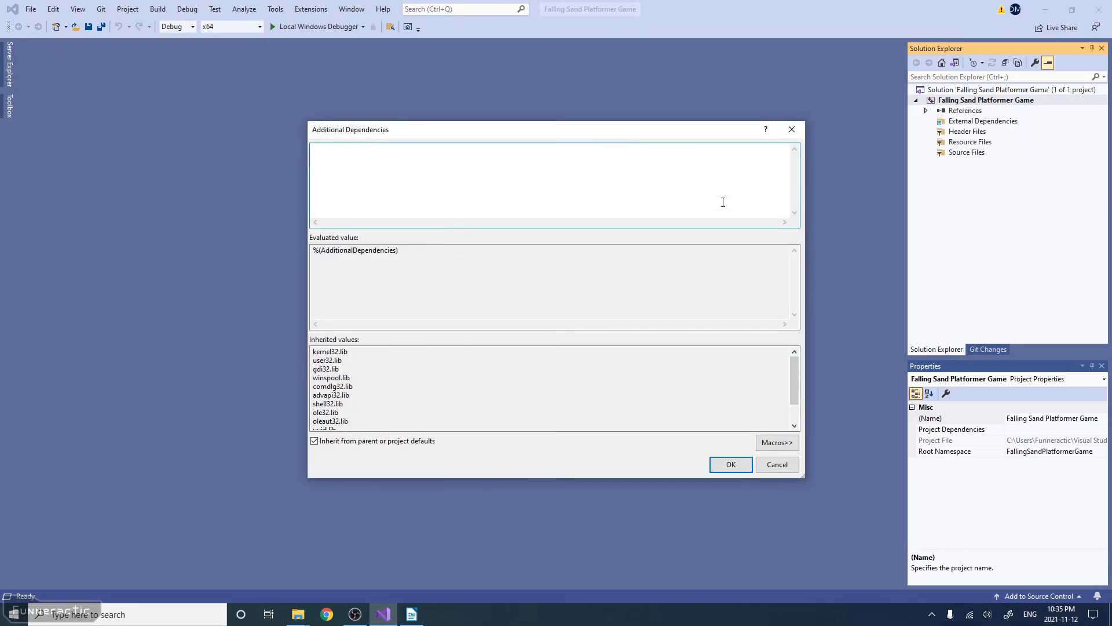
pyautogui.write('SDL2.lib')
pyautogui.write('SDL2main.lib')
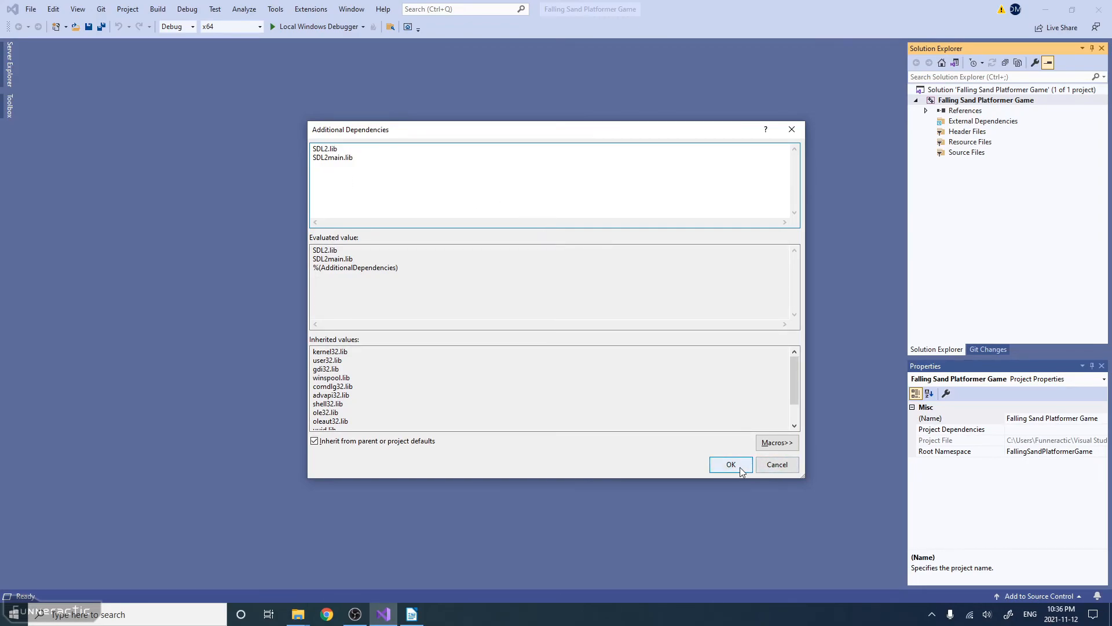
pyautogui.click(730, 464)
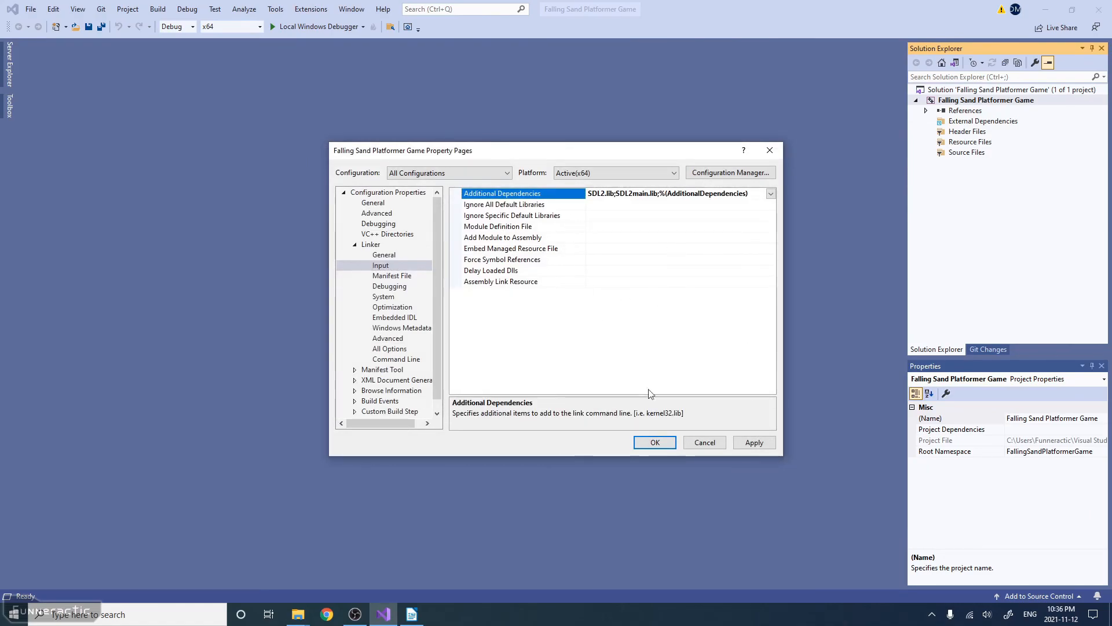
pyautogui.click(654, 443)
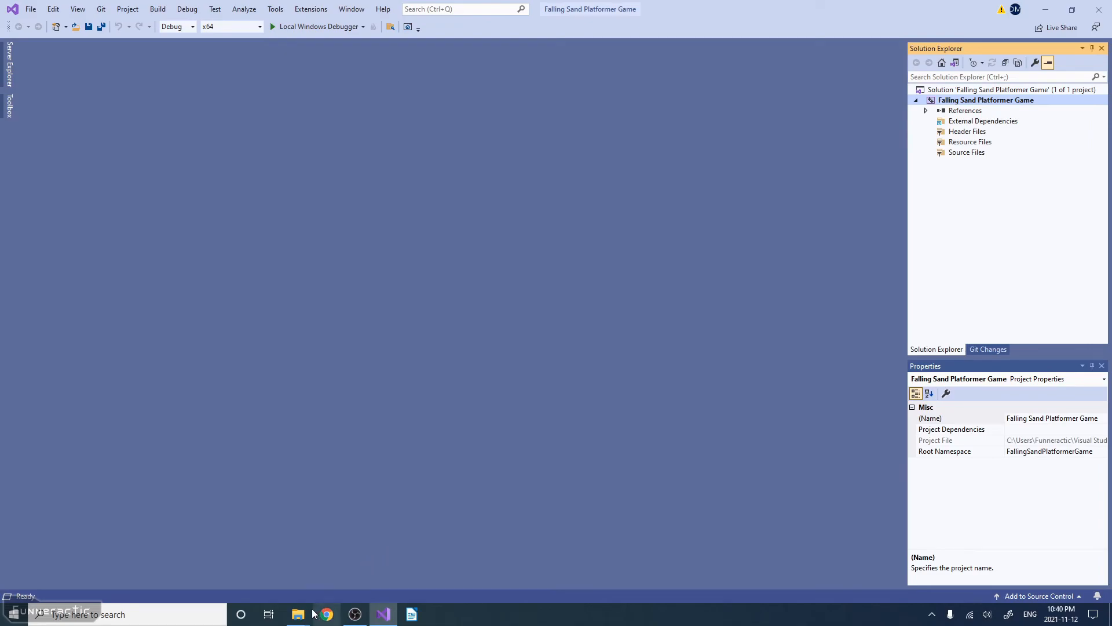
# - Select all files in Lesson 1\Code and copy Game, Terrain and main into the project folder
pyautogui.click(297, 614)
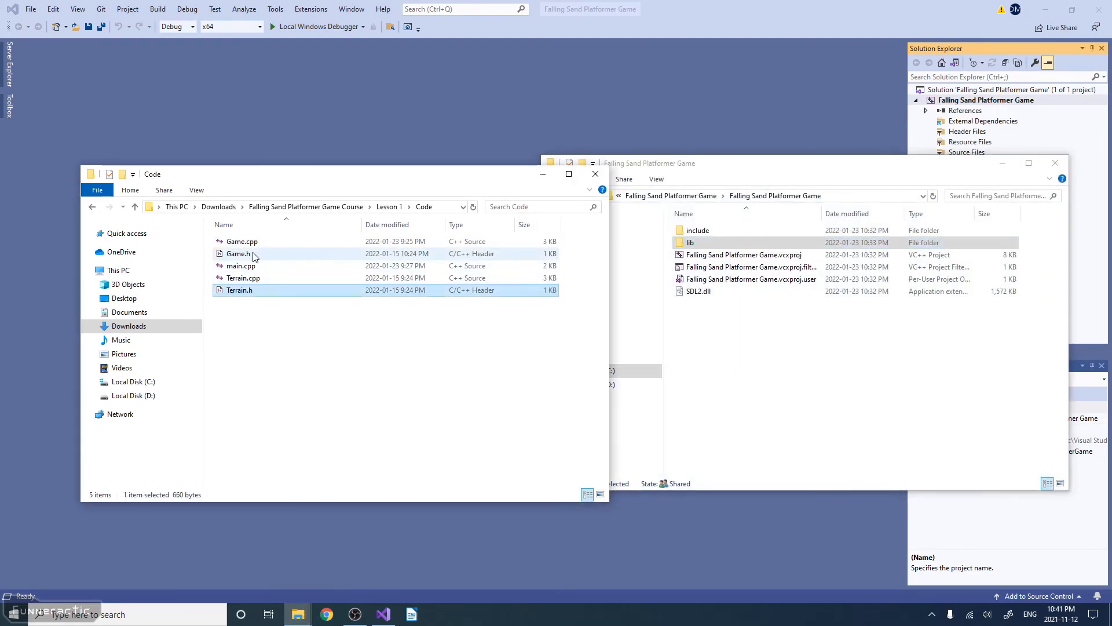
pyautogui.press('ctrl+a')
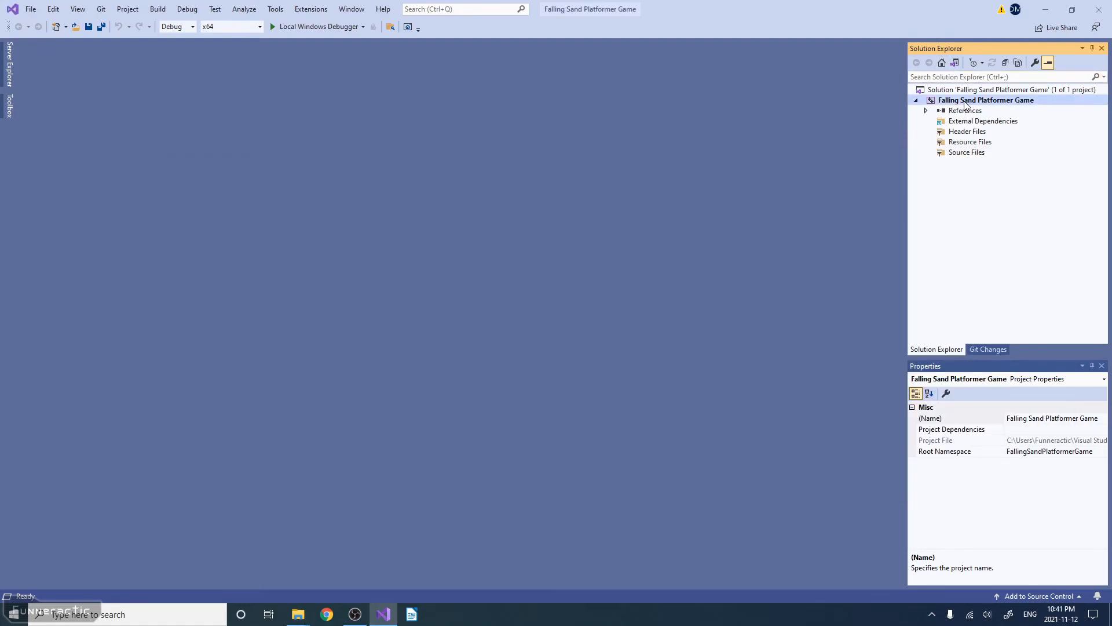
# - Add Game.h, Terrain.h, Game.cpp, main.cpp and Terrain.cpp as existing items to the project
pyautogui.rightClick(985, 99)
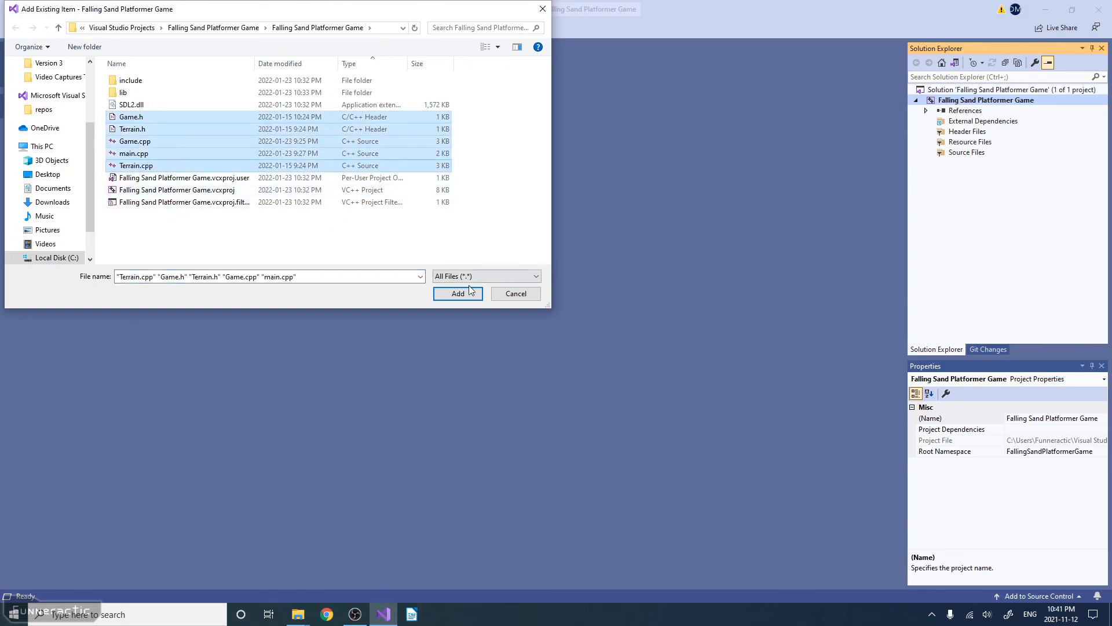
pyautogui.click(458, 293)
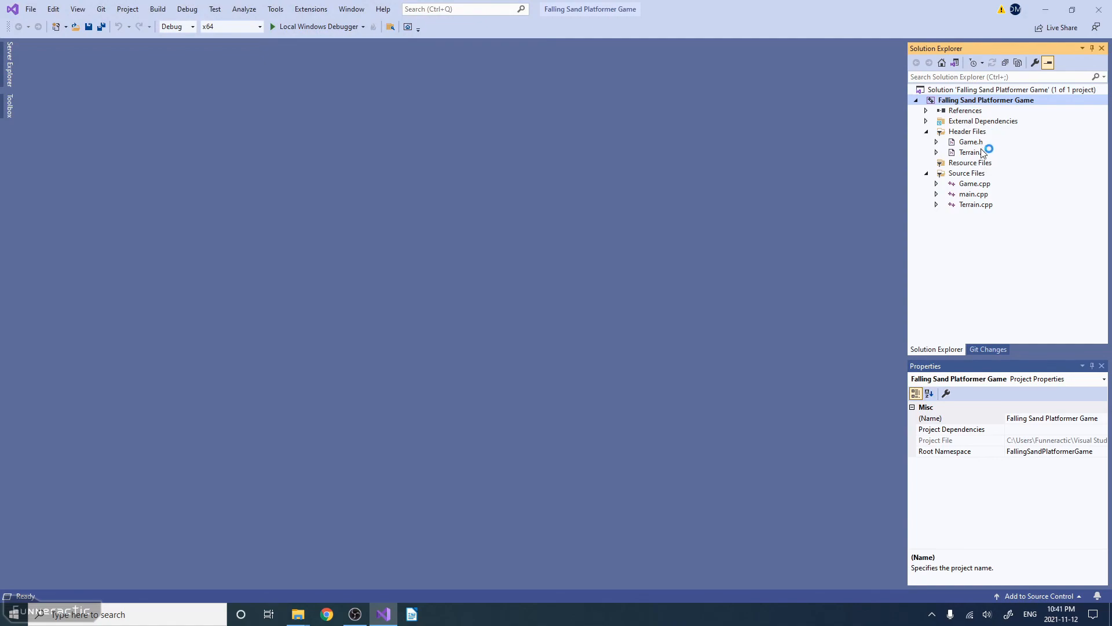
pyautogui.moveTo(993, 205)
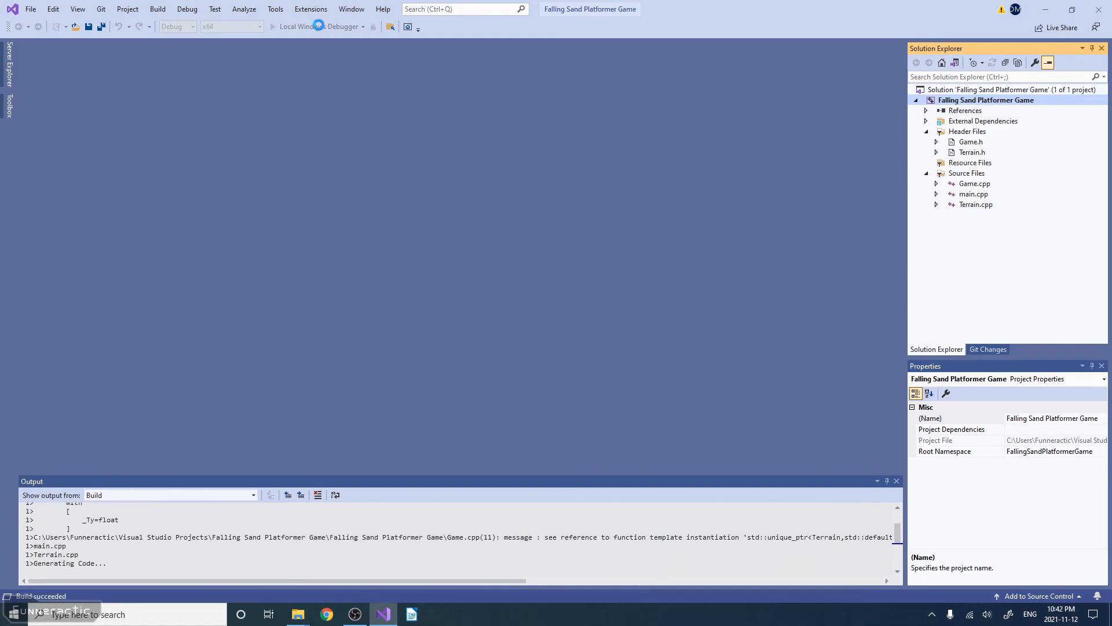
# - Launch with Local Windows Debugger so the Falling Sand Platformer Game window appears
pyautogui.click(287, 26)
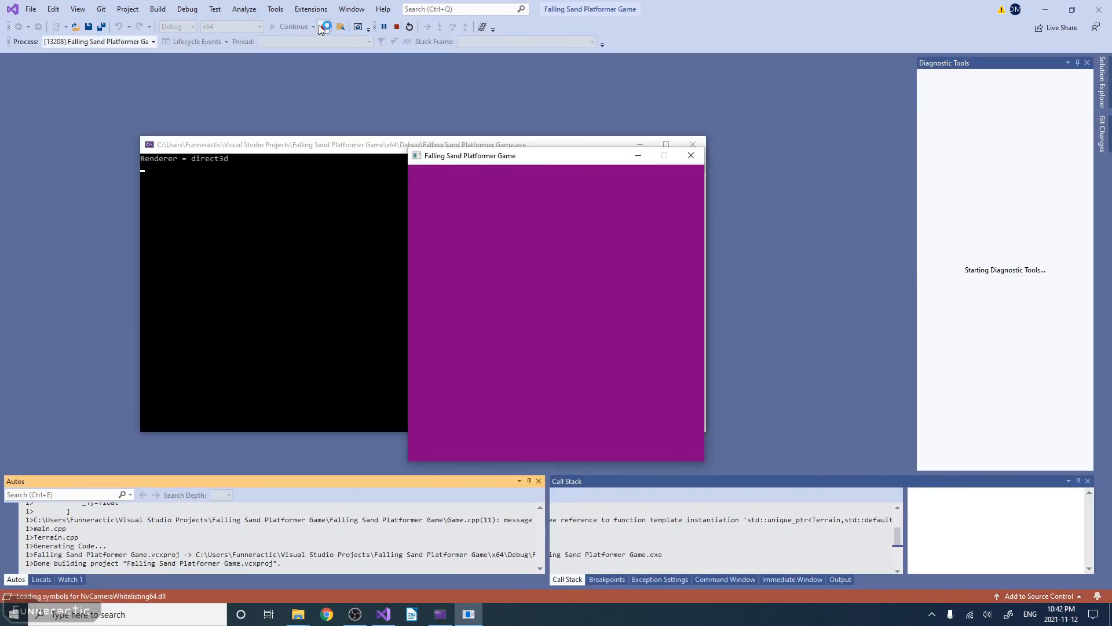